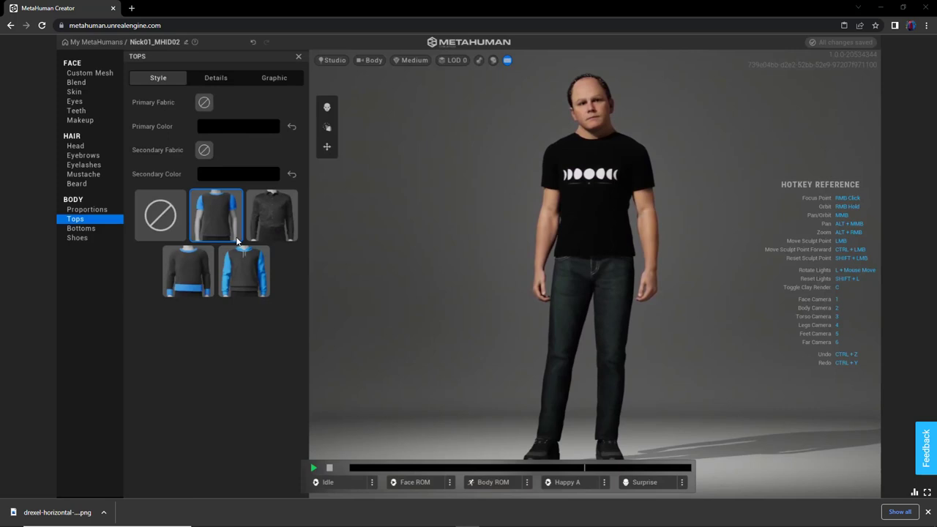
Keep the plain t-shirt top and browse its print graphic thumbnails on the Graphic tab
left_click(244, 271)
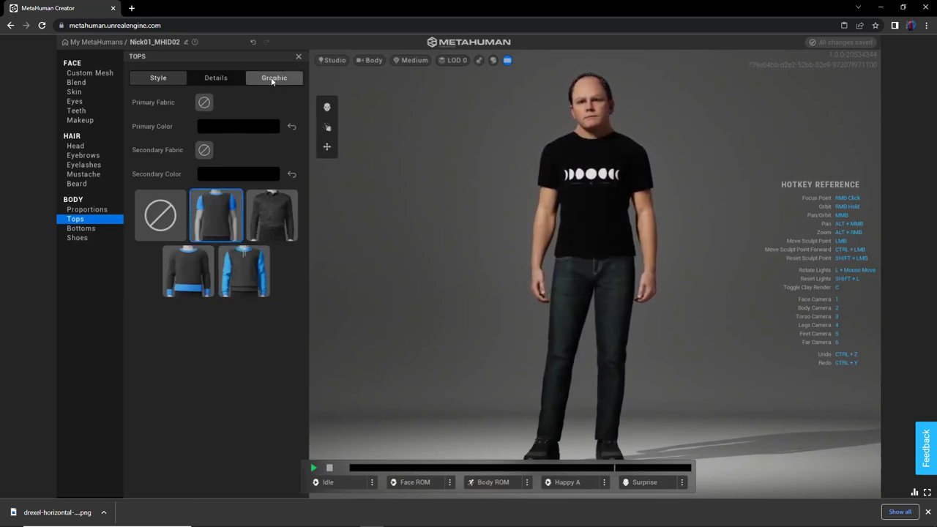
left_click(274, 78)
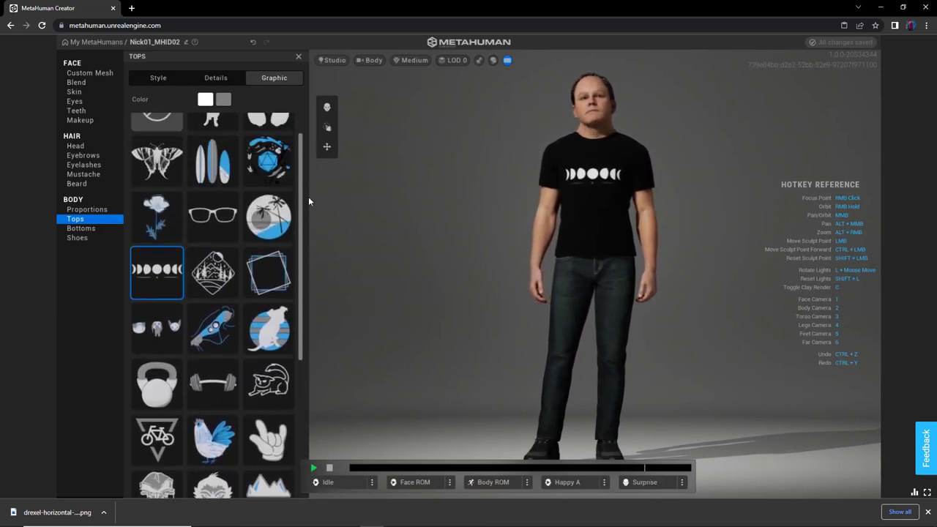
scroll("up", 3)
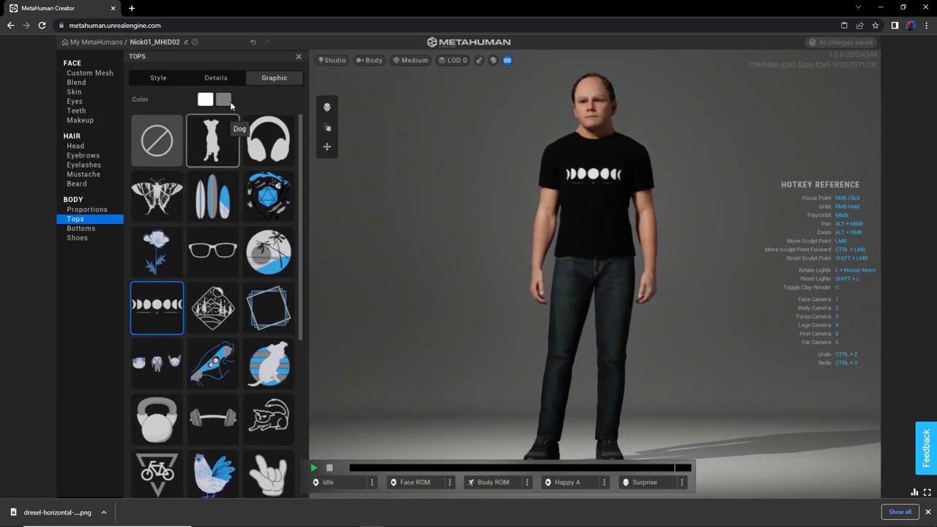
mouse_move(236, 227)
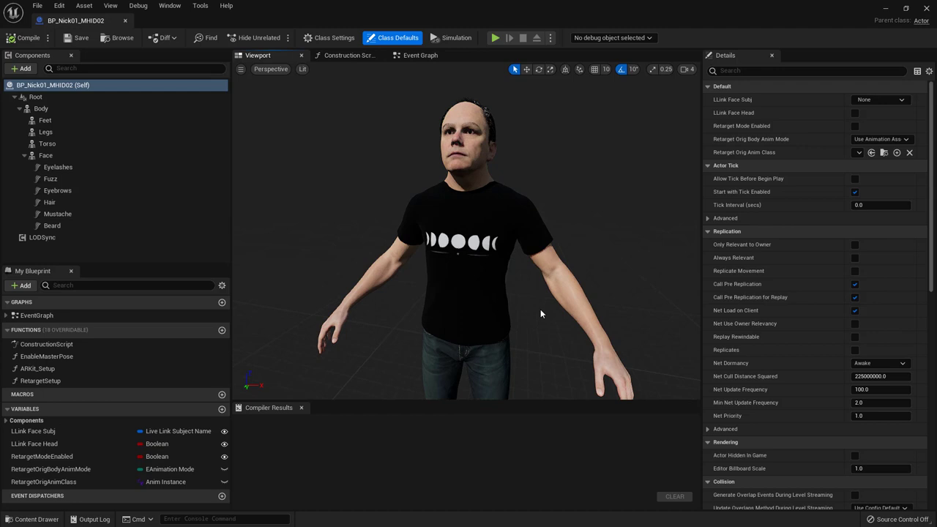
mouse_move(541, 311)
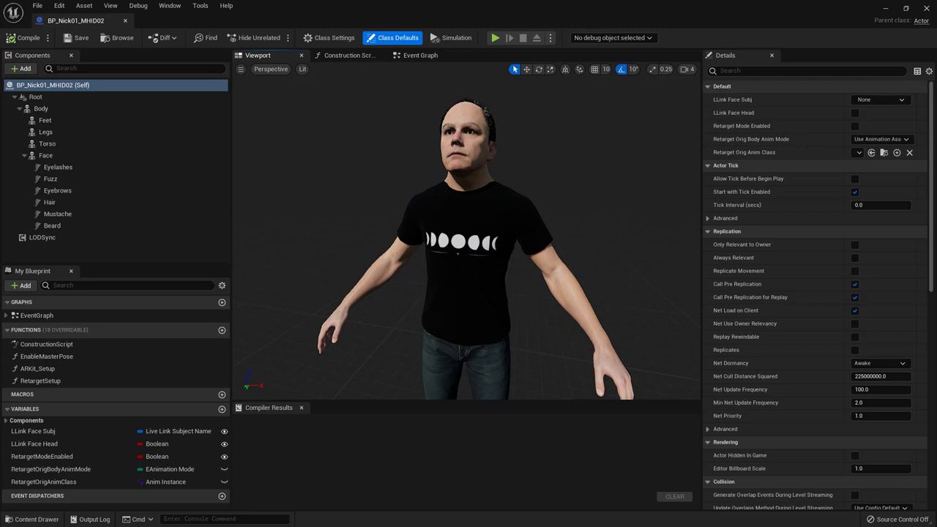
Select the Torso component and open its Element 0 material, M_m_top_crewneckt_nrm
left_click(47, 143)
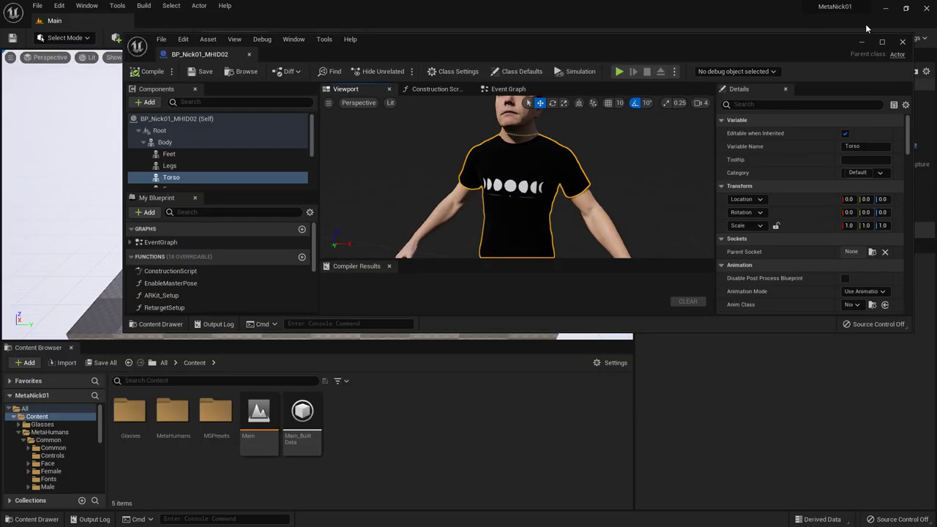
mouse_move(540, 295)
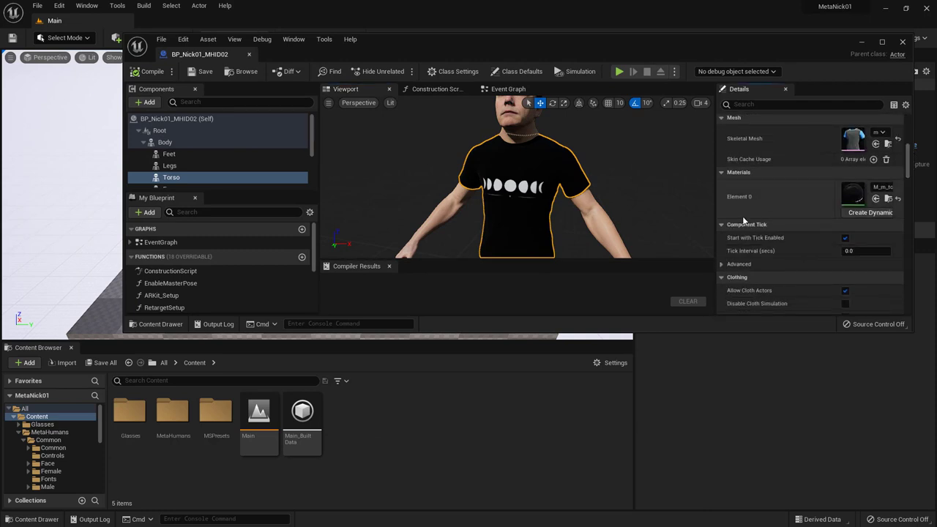
mouse_move(774, 203)
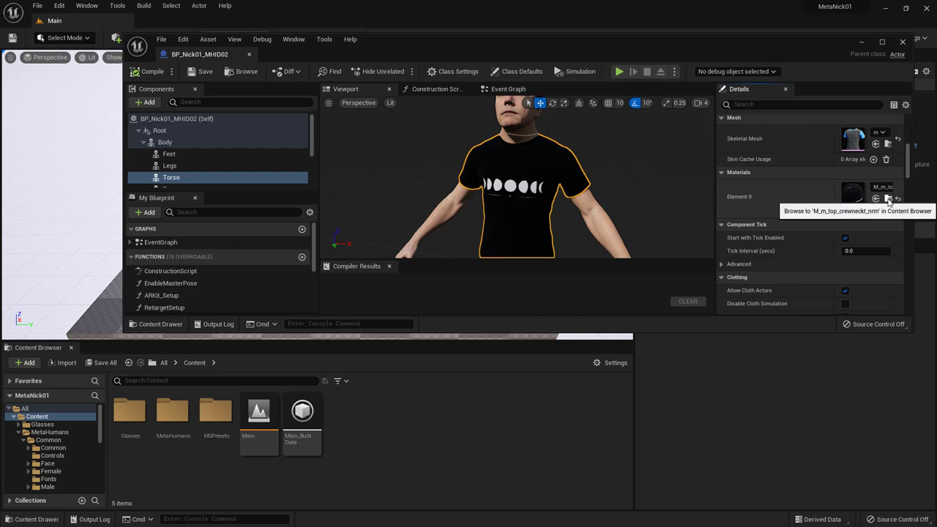
mouse_move(860, 195)
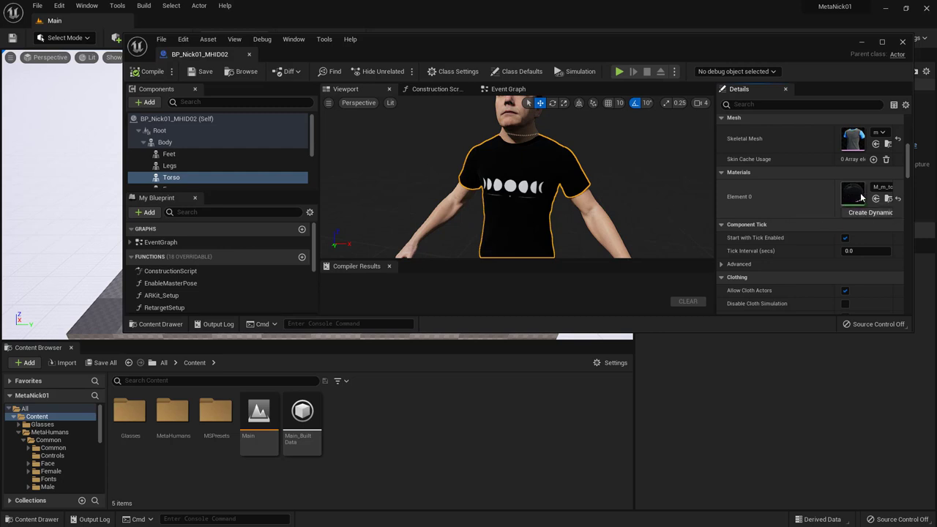
left_click(887, 200)
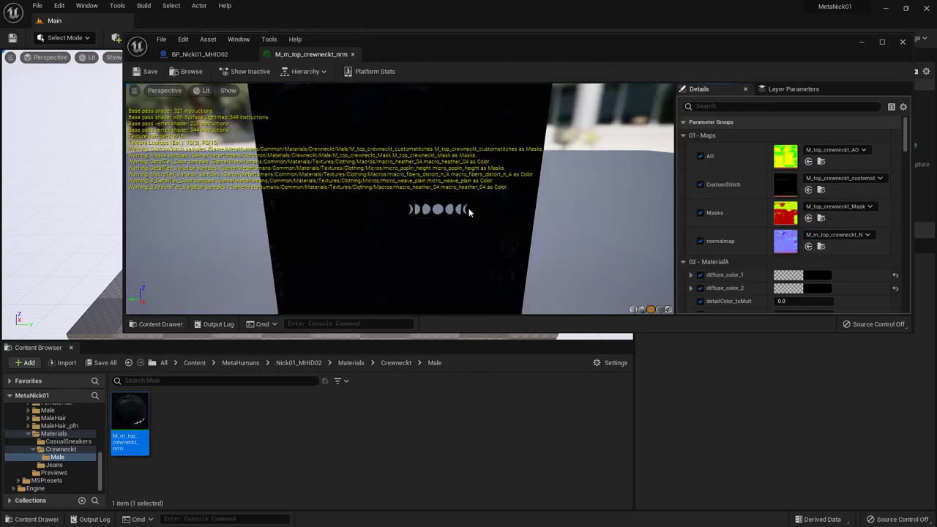
mouse_move(634, 309)
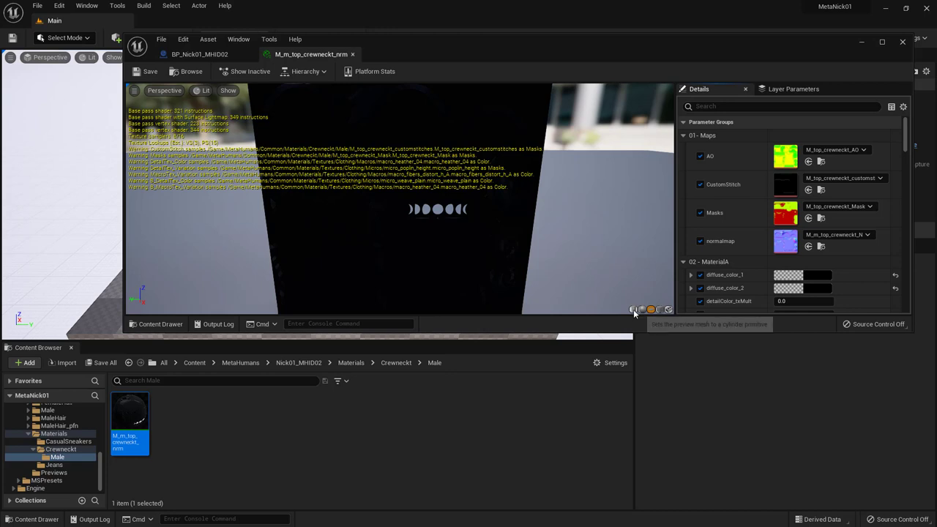
Preview the material on other meshes and browse to its PrintGraphicMap texture, MoonCycle_1k
left_click(634, 309)
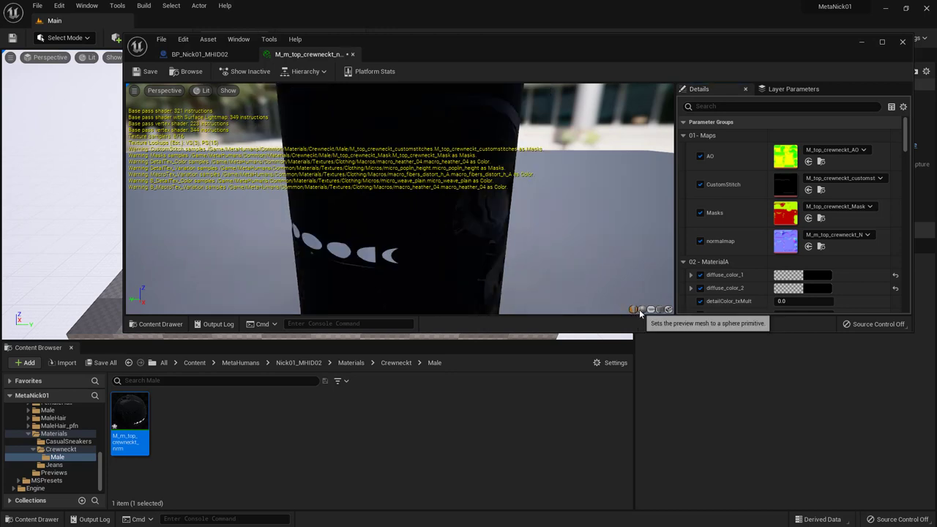
left_click(651, 309)
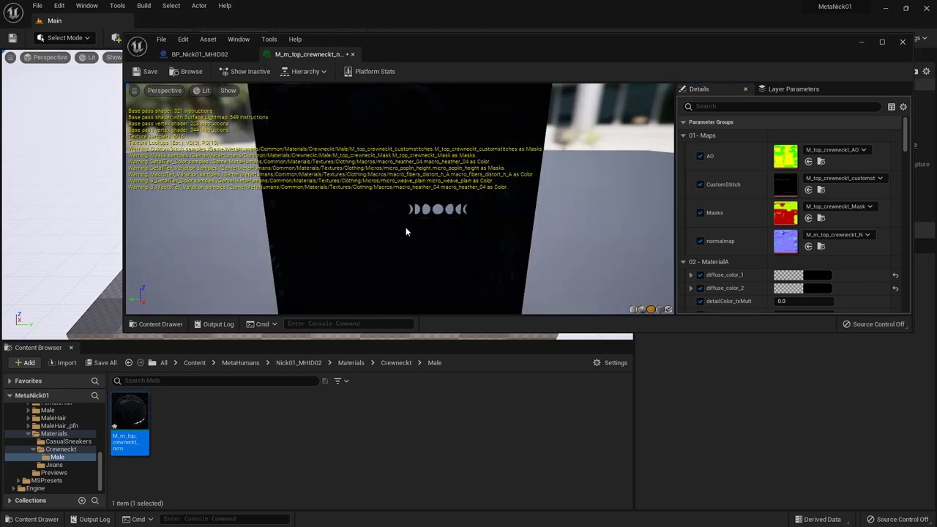
mouse_move(446, 244)
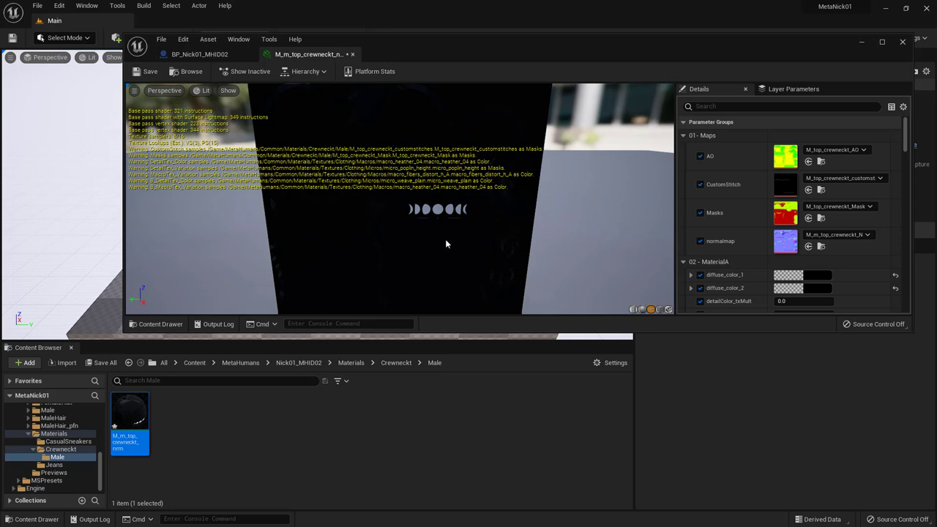
scroll("down", 3)
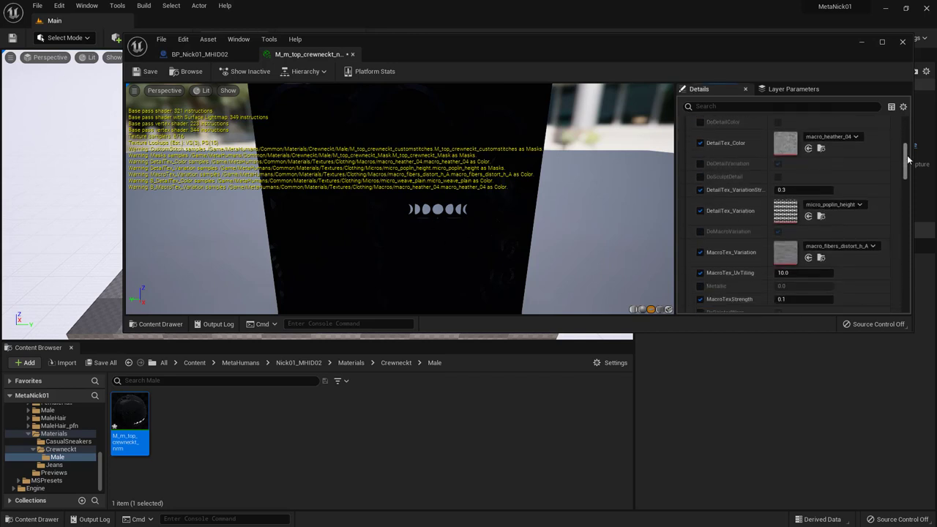
scroll("down", 3)
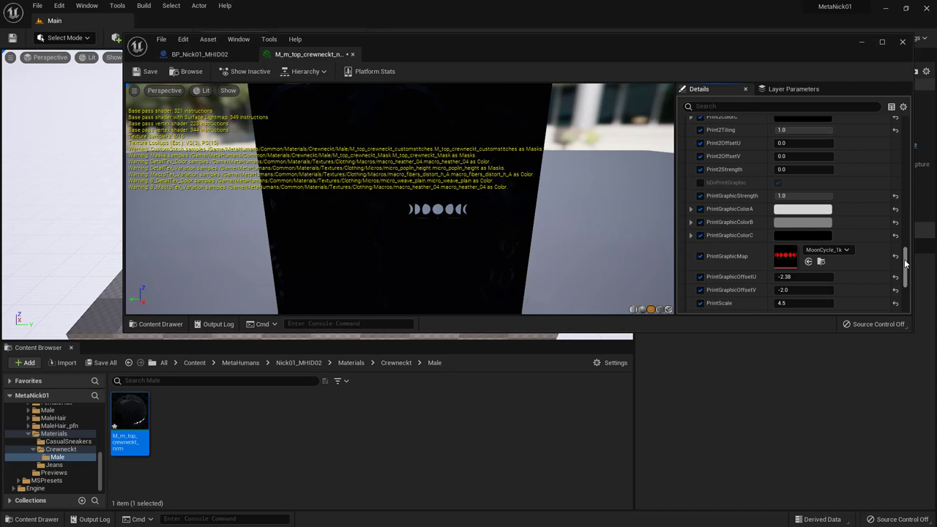
scroll("down", 3)
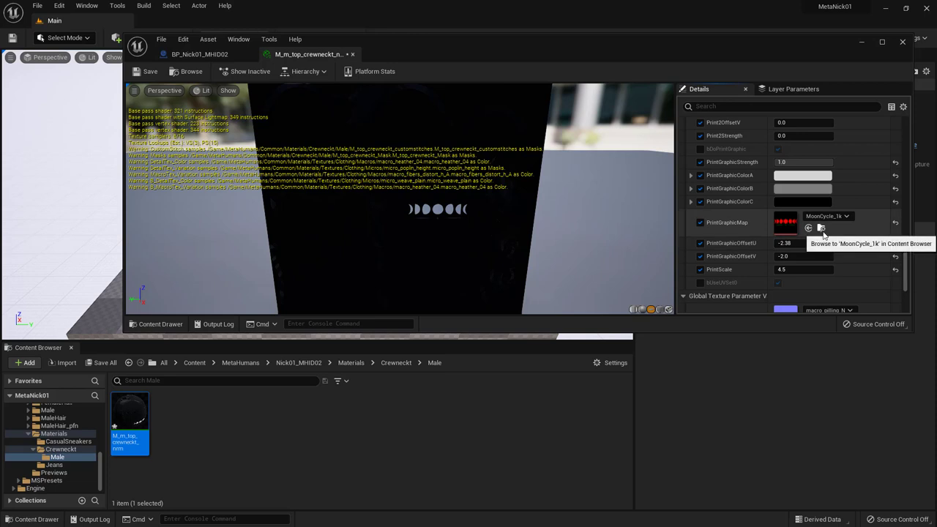
left_click(808, 227)
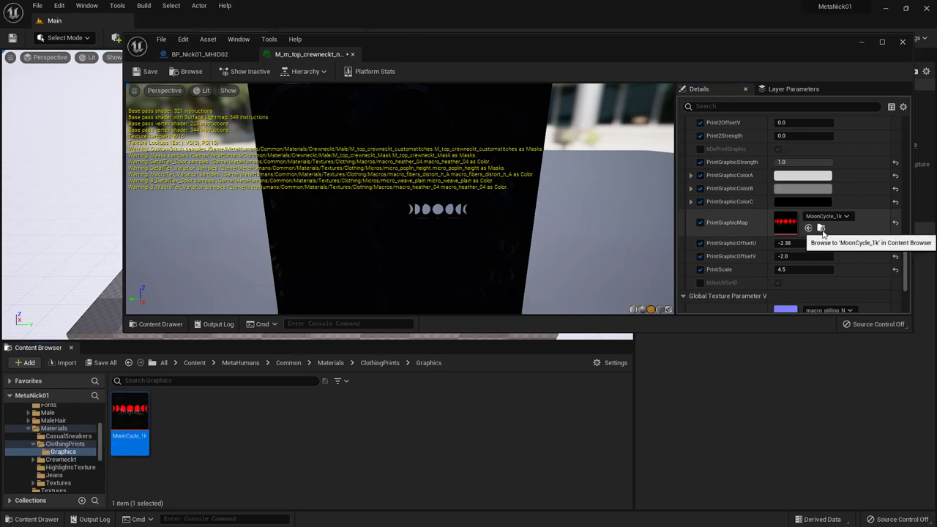
mouse_move(130, 424)
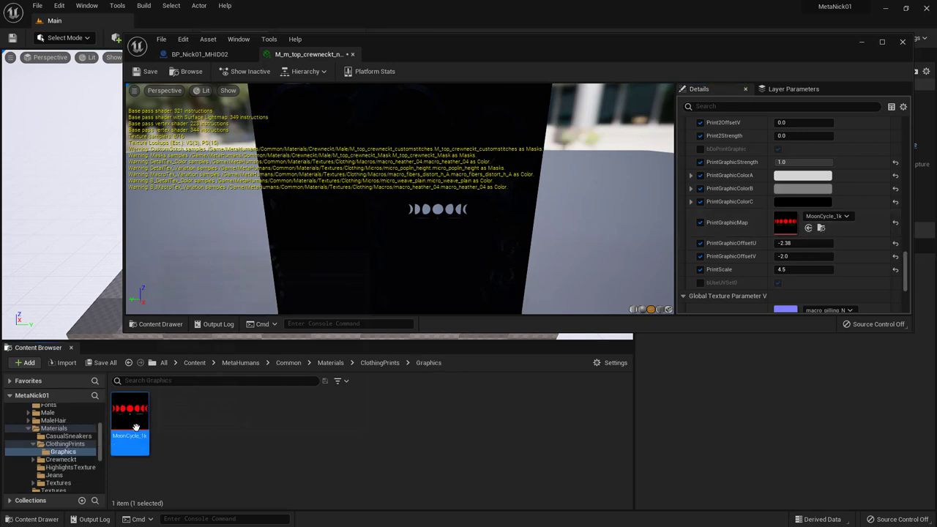
Inspect MoonCycle_1k's red moon phases in the texture editor, then return to the material
double_click(129, 418)
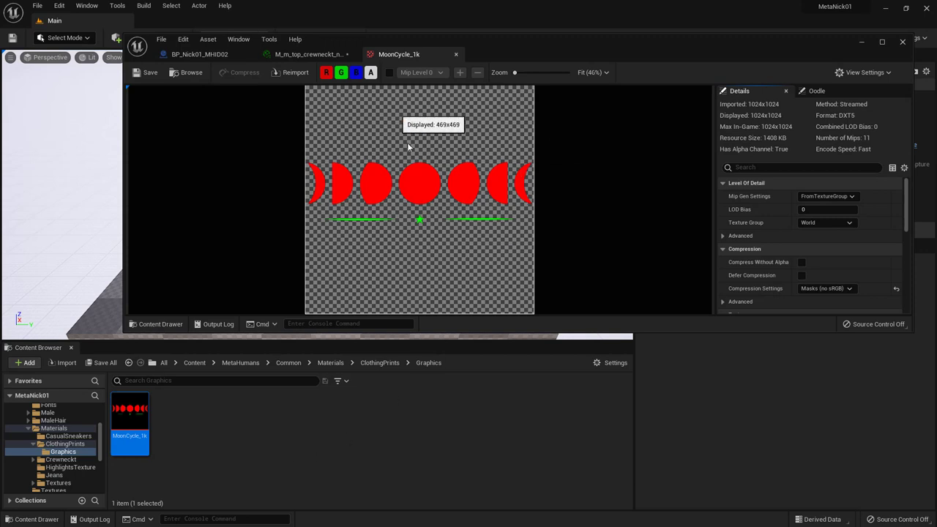
mouse_move(330, 199)
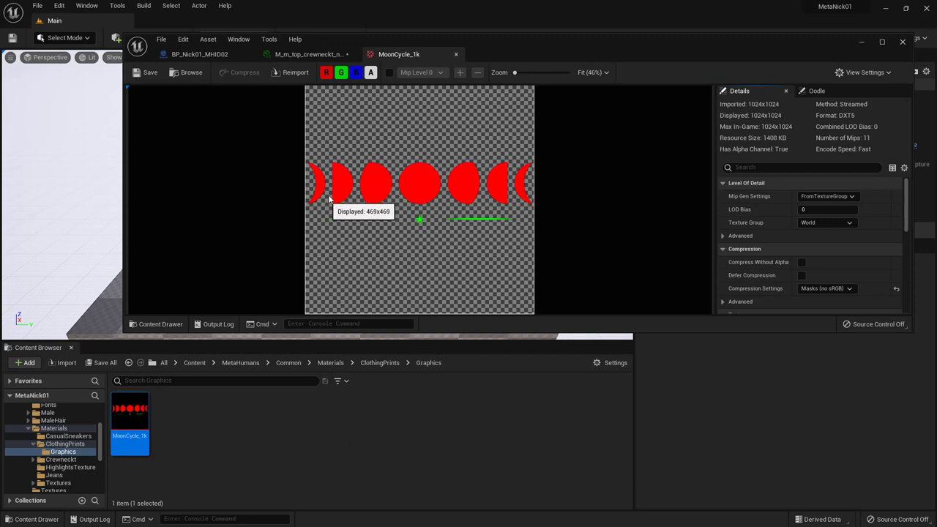
mouse_move(371, 189)
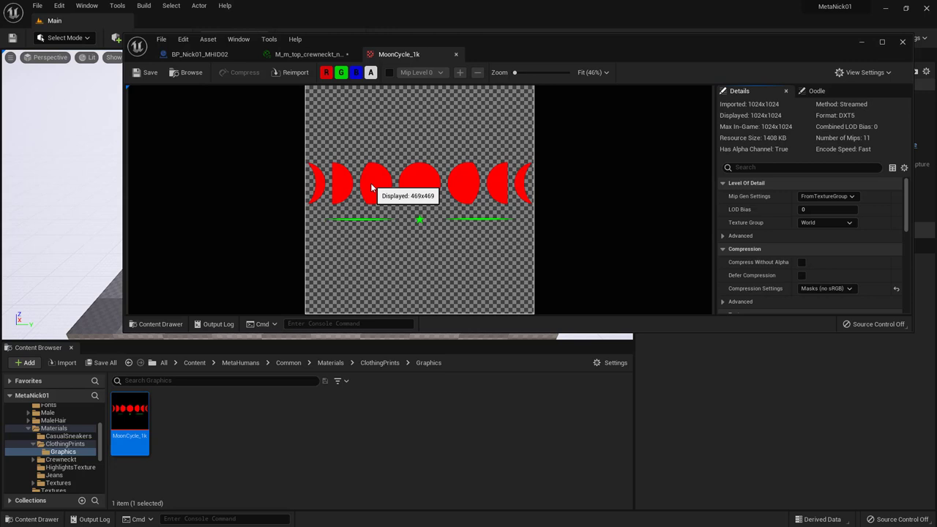
mouse_move(450, 236)
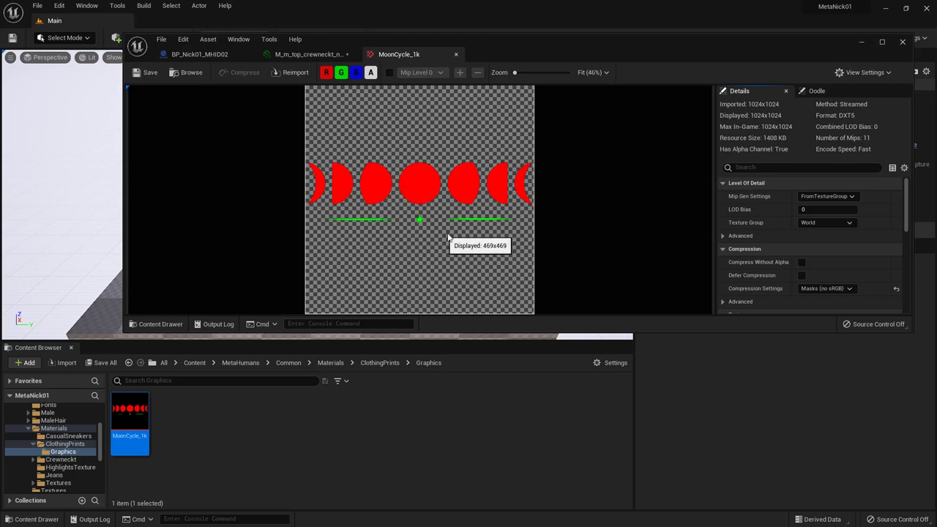
mouse_move(778, 127)
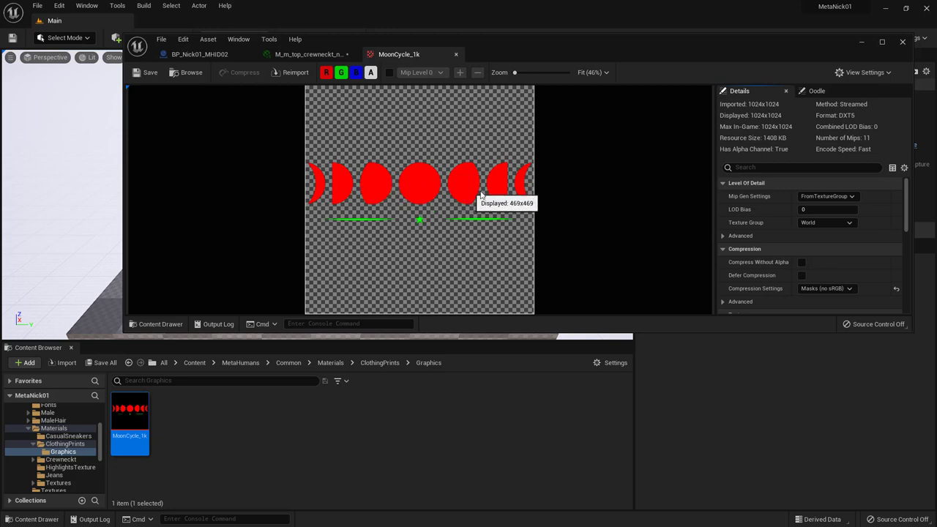
mouse_move(345, 224)
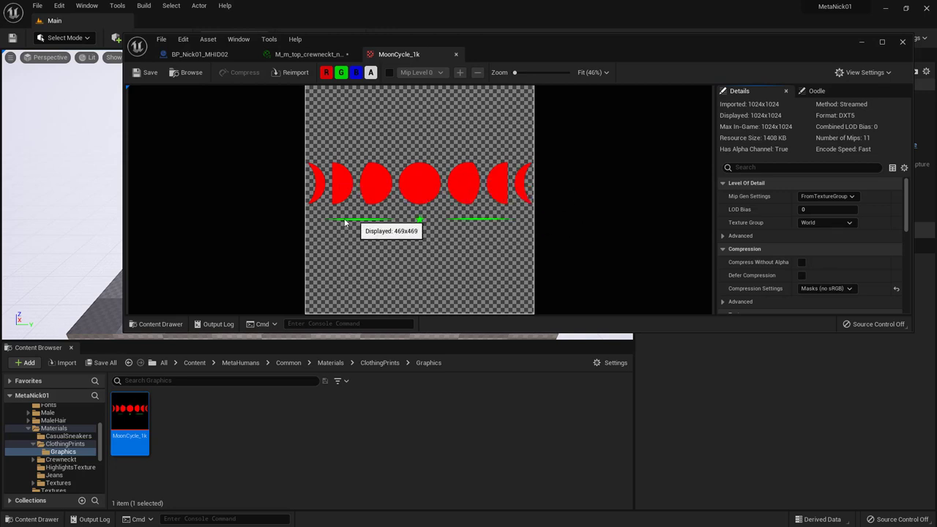
mouse_move(254, 76)
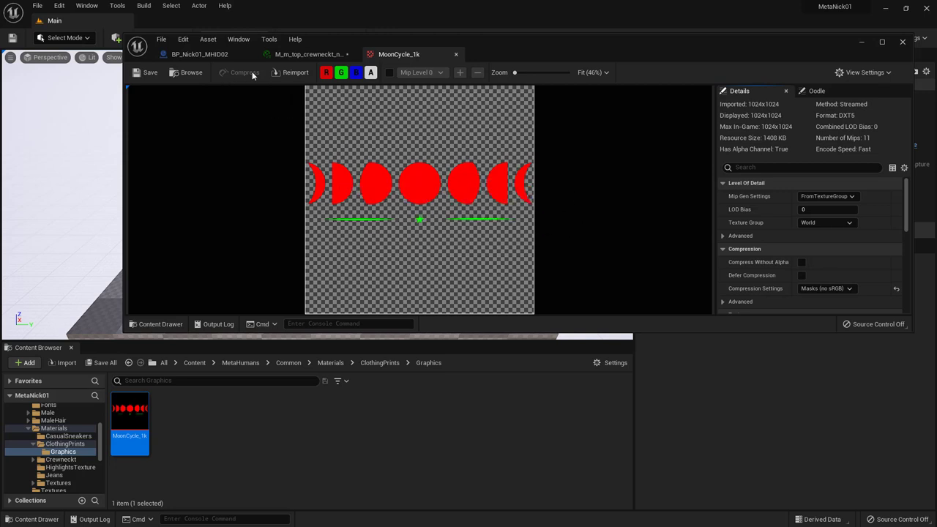
left_click(308, 53)
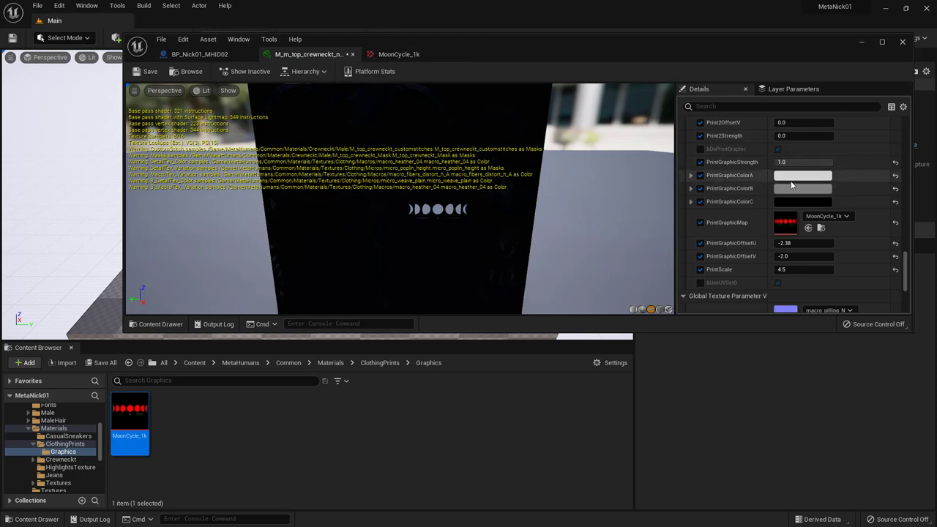
Set PrintGraphicColorA to yellow and view the yellow print on BP_Nick01_MHID02
left_click(803, 188)
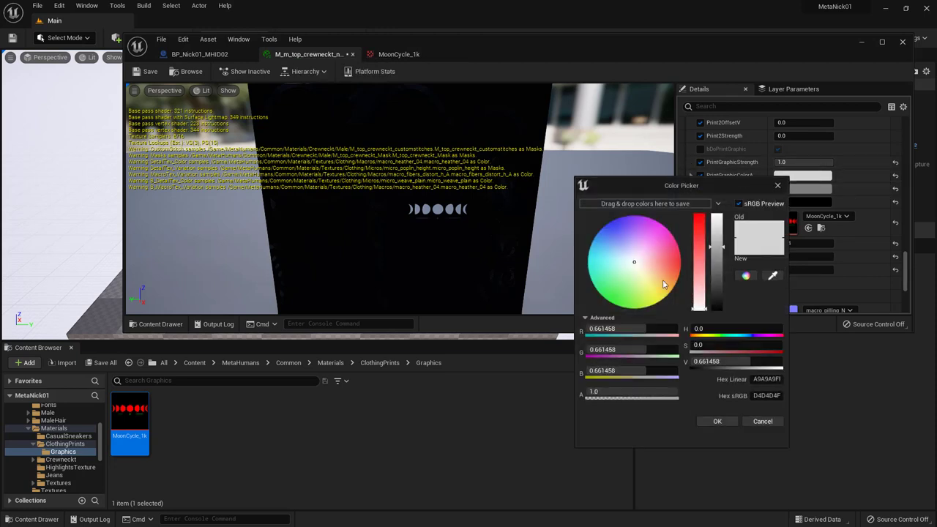
left_click(661, 299)
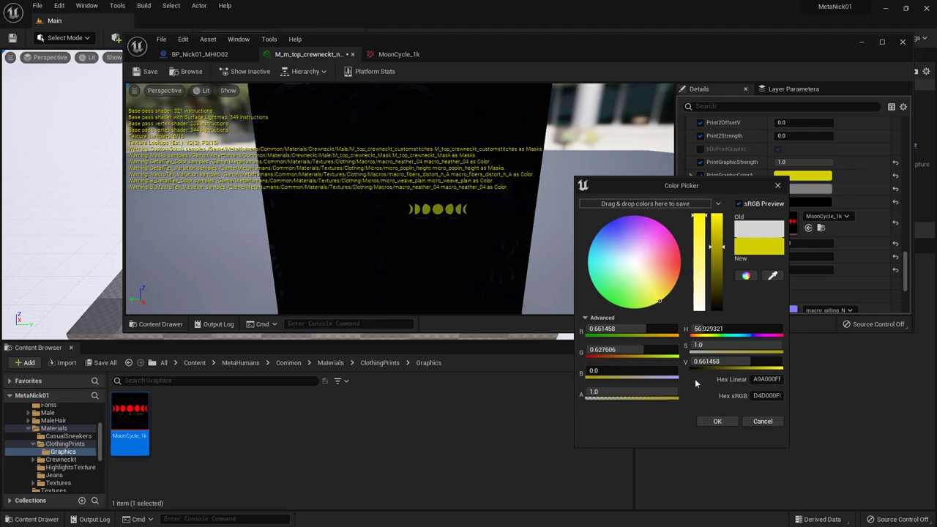
left_click(717, 421)
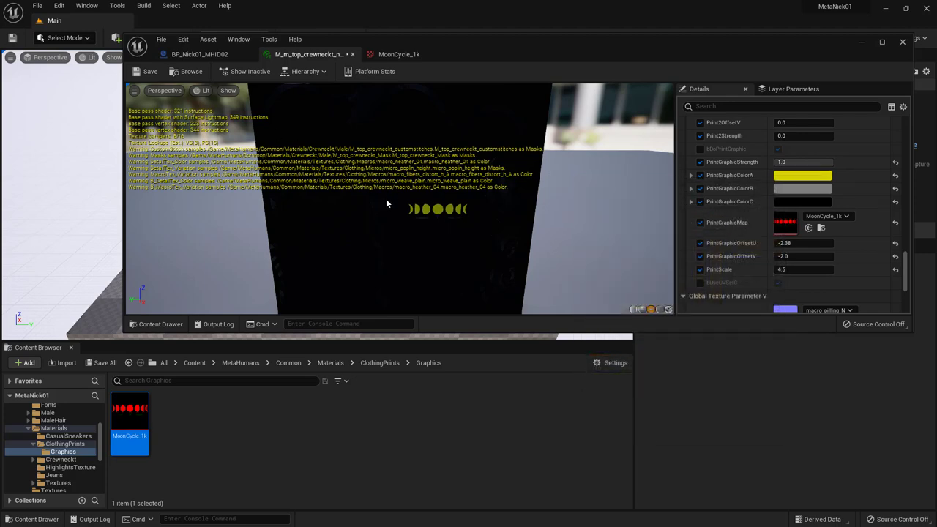
left_click(199, 54)
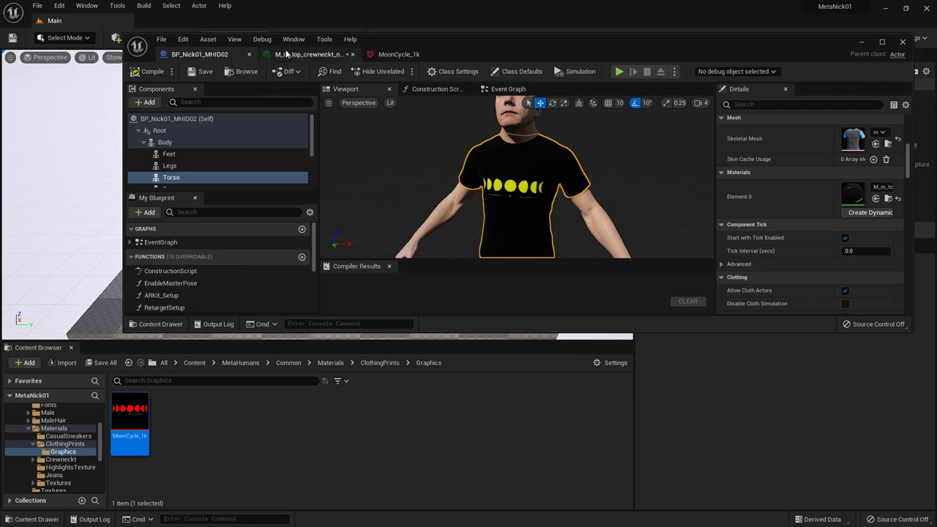
left_click(308, 53)
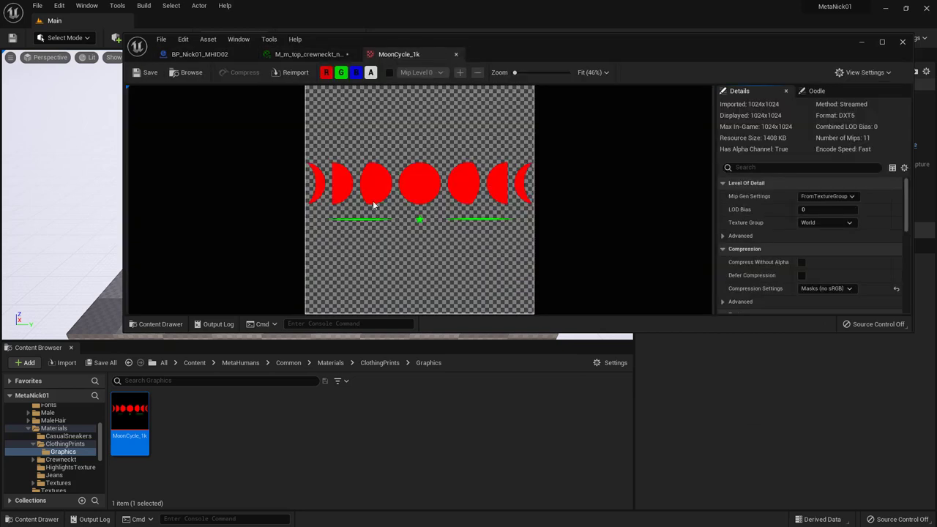
mouse_move(390, 232)
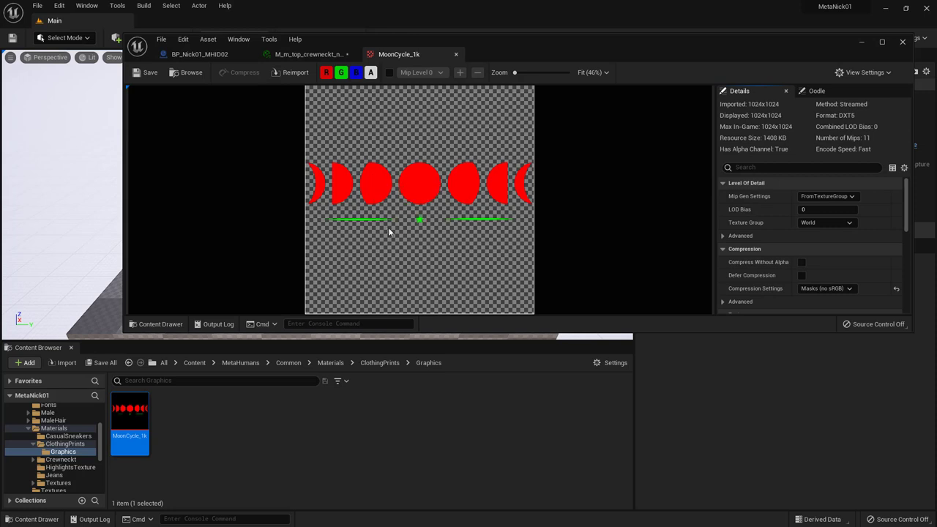
mouse_move(391, 191)
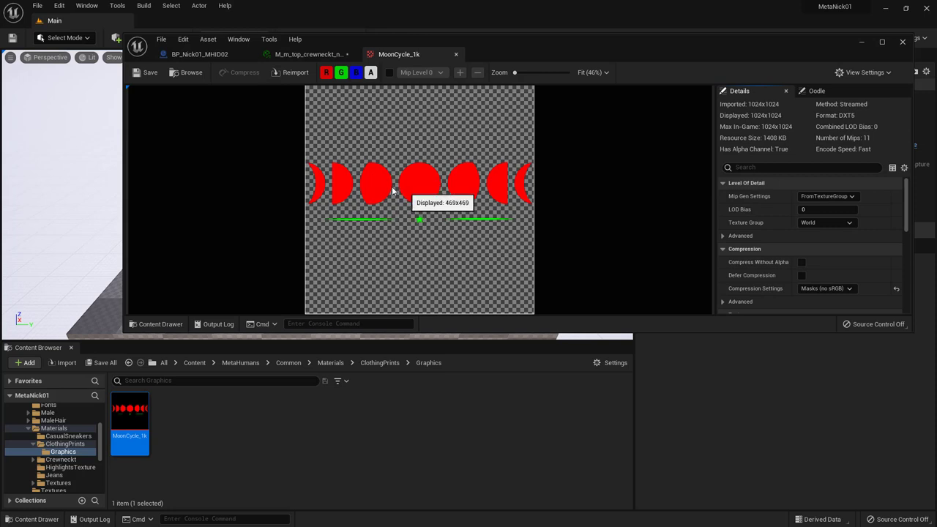
mouse_move(398, 197)
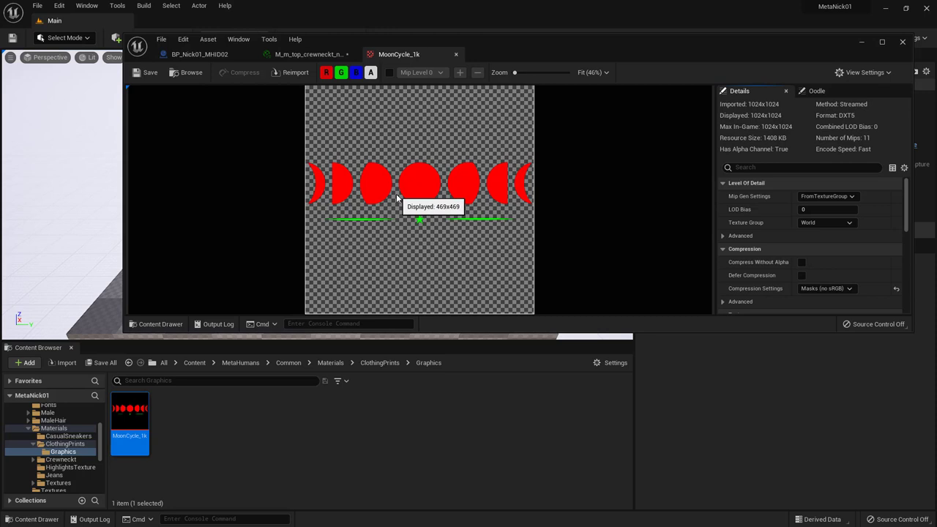
mouse_move(390, 183)
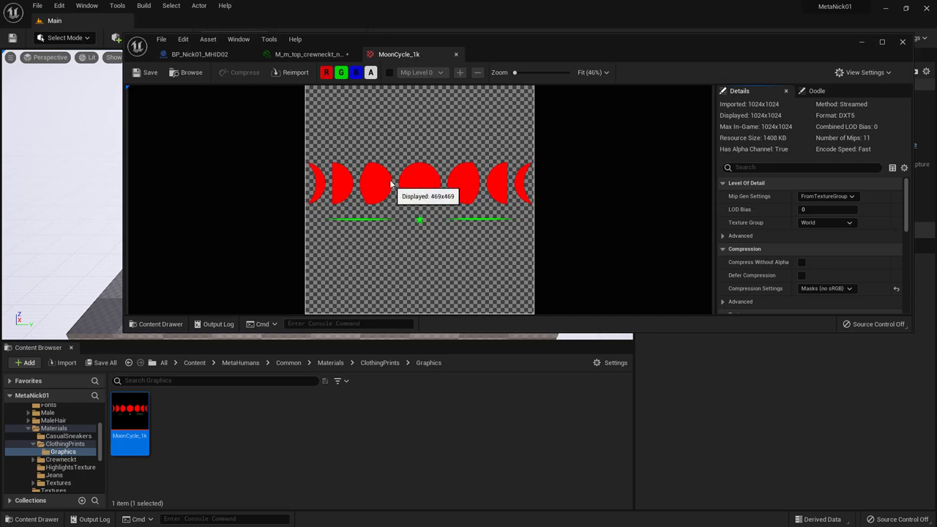
key("alt+tab")
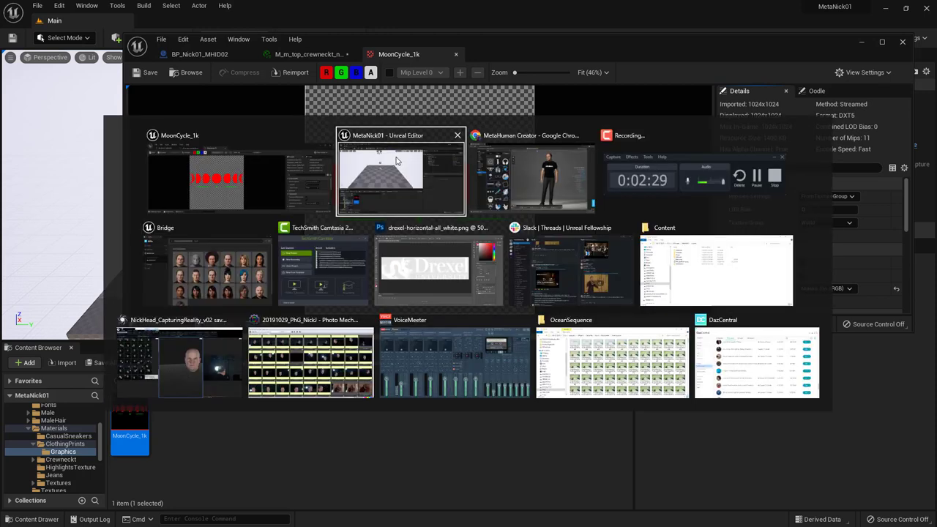
Create a 1024×1024 Photoshop document and add a blank layer above the background
left_click(425, 268)
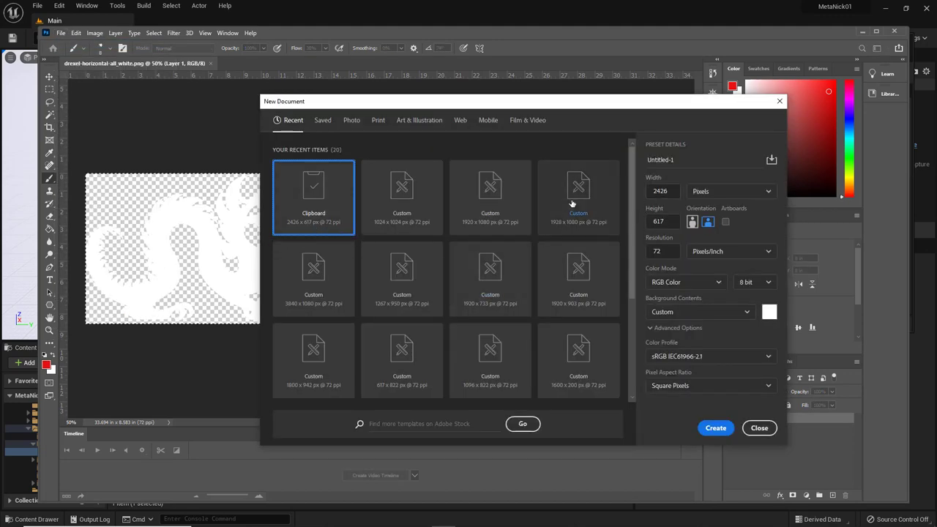
left_click(403, 190)
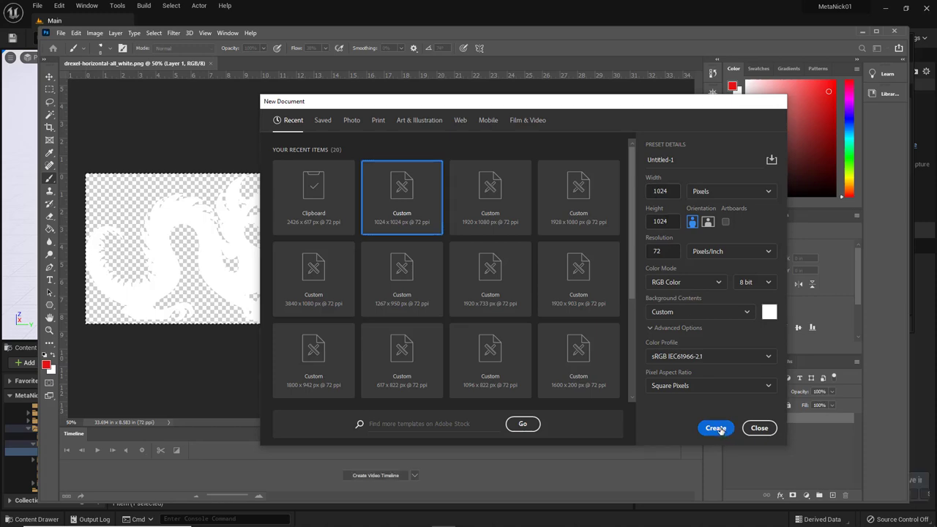
left_click(716, 429)
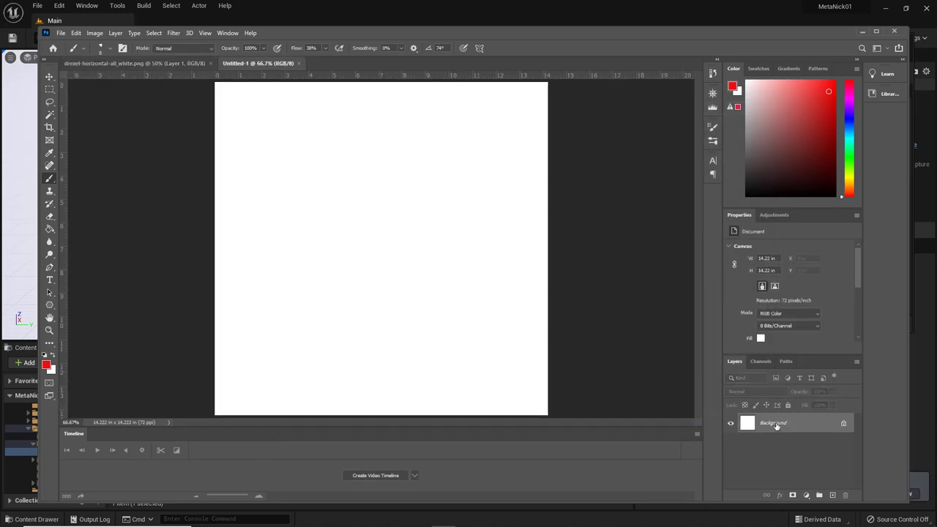
left_click(820, 495)
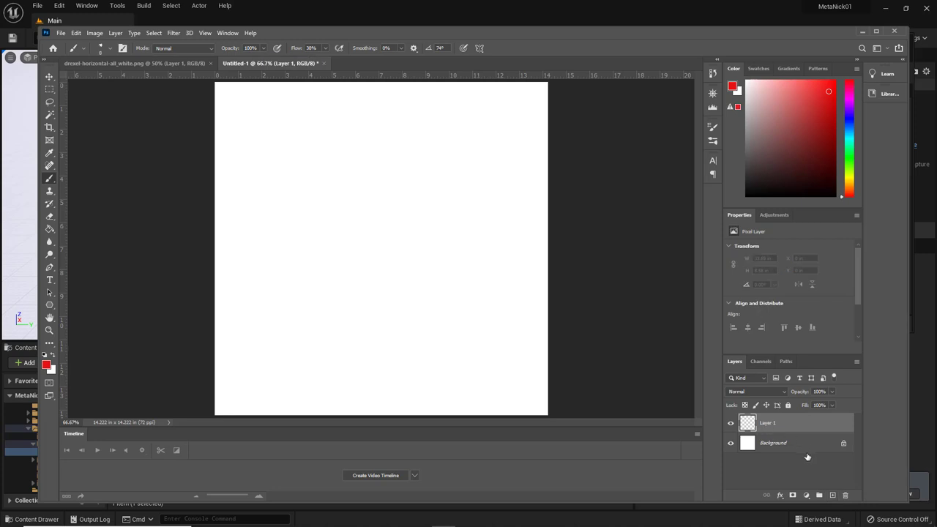
left_click(848, 495)
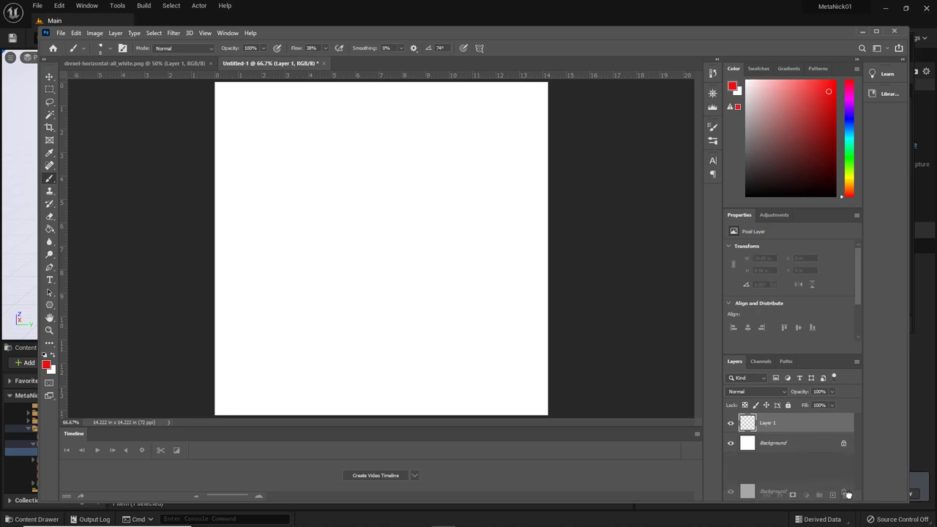
Delete the white Background layer and copy the logo from the Drexel logo document
left_click(846, 495)
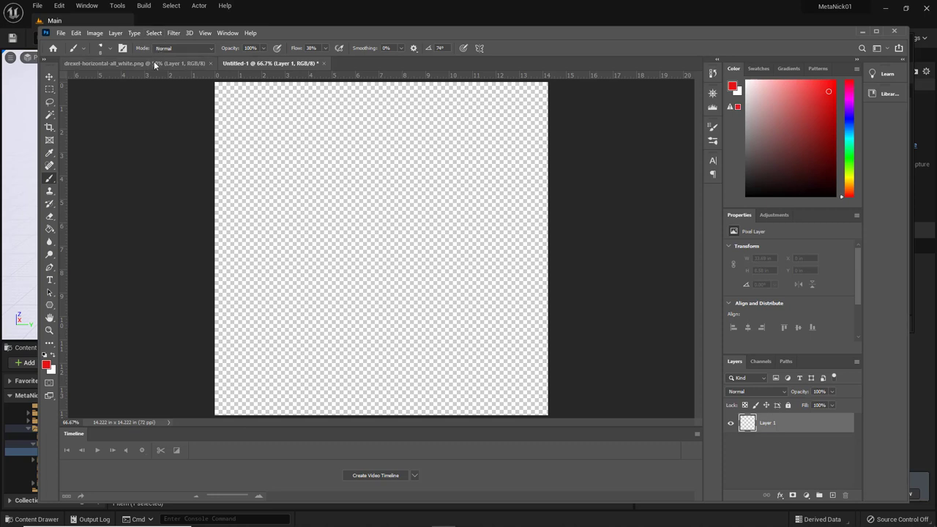
left_click(139, 63)
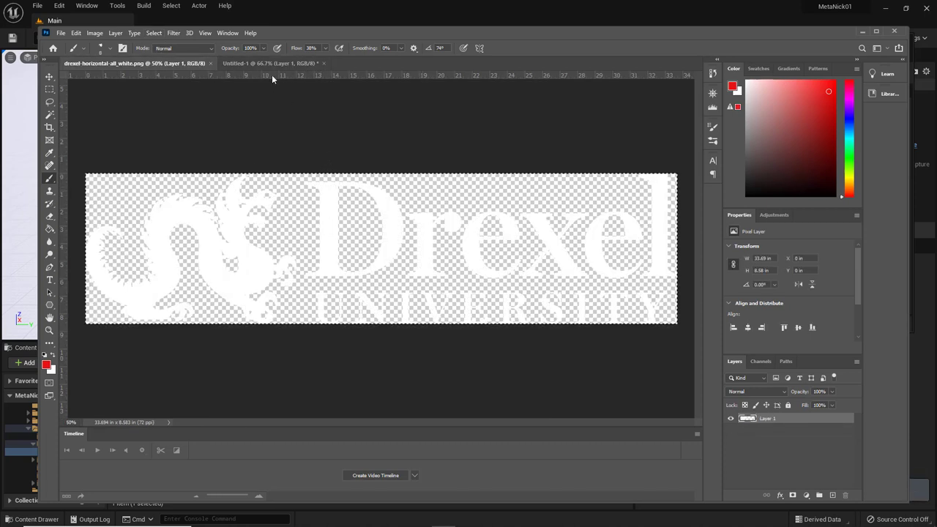
left_click(269, 63)
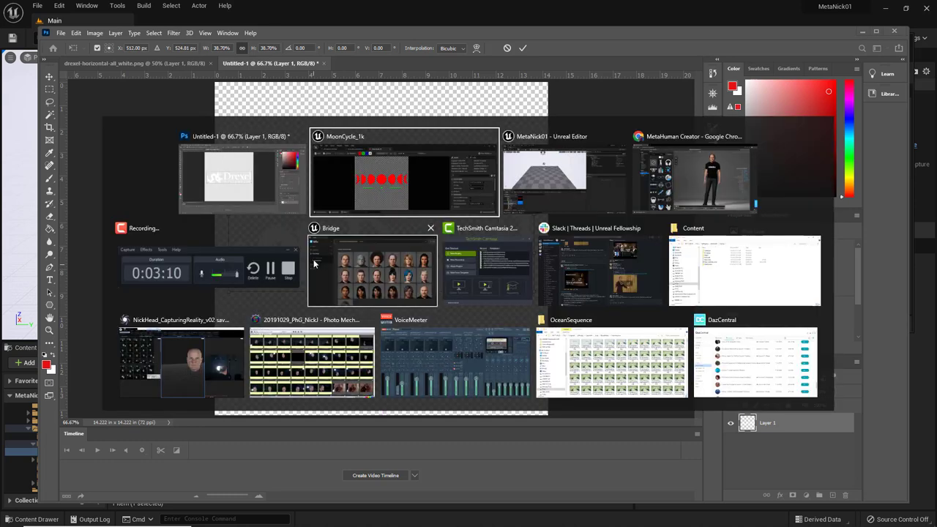
Check the moon graphic layout in Unreal, then drag the logo to the canvas's horizontal centre
left_click(404, 176)
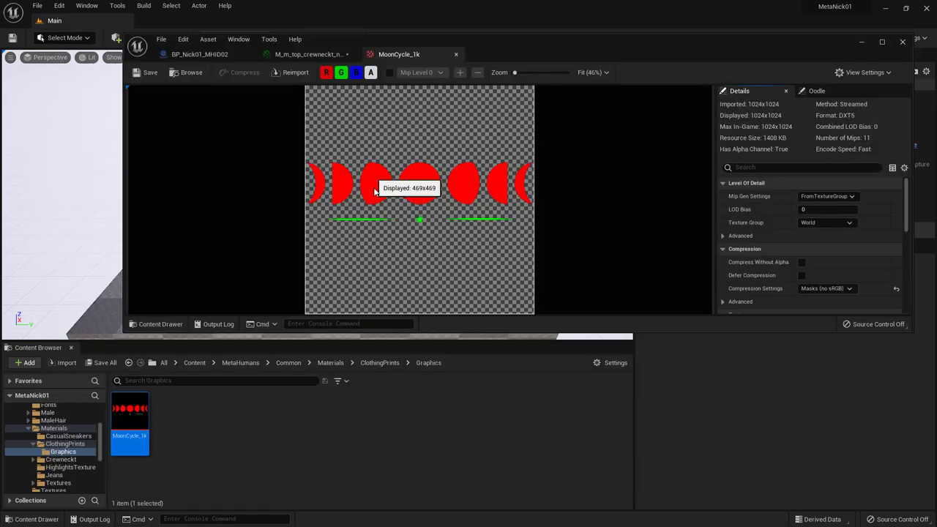
mouse_move(392, 197)
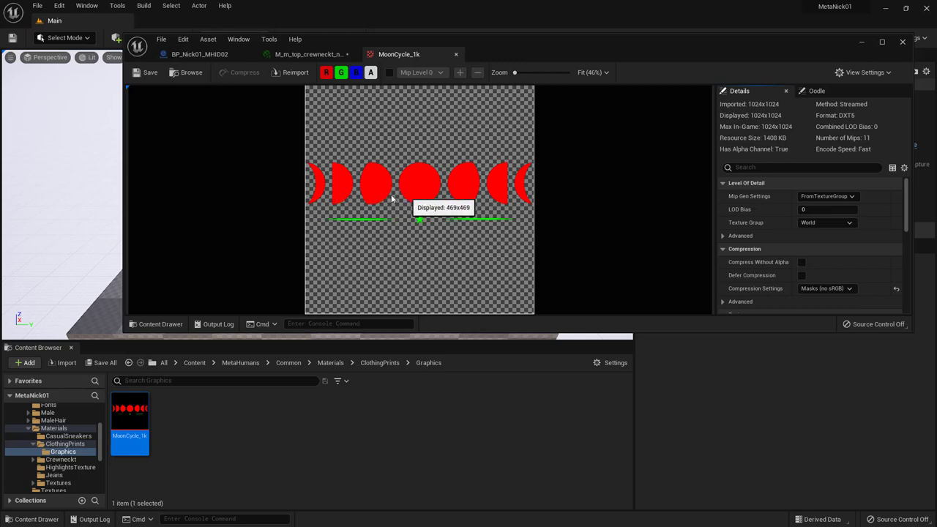
key("alt+tab")
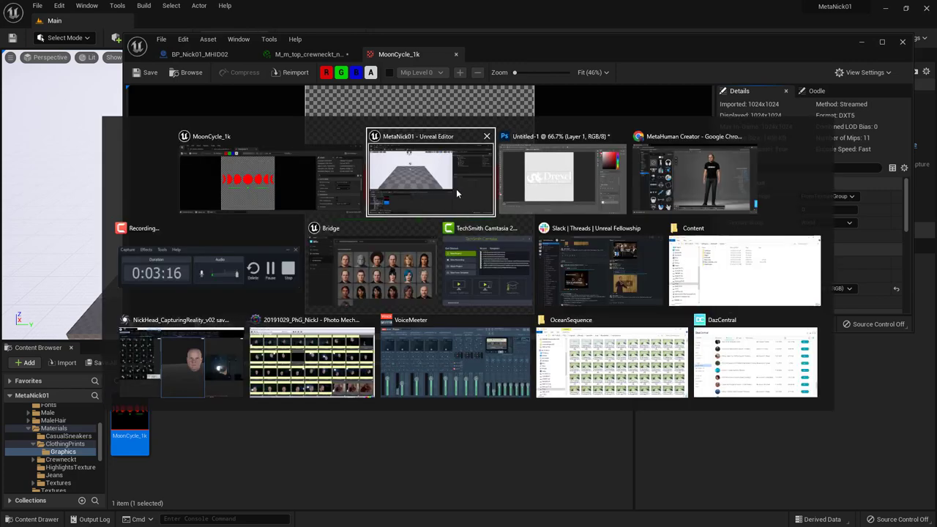
left_click(562, 176)
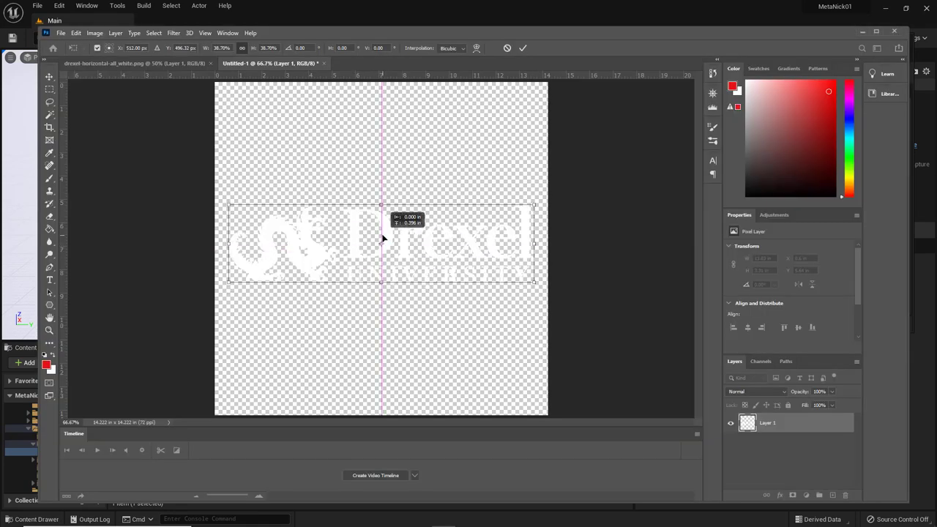
left_click_drag(381, 249, 381, 237)
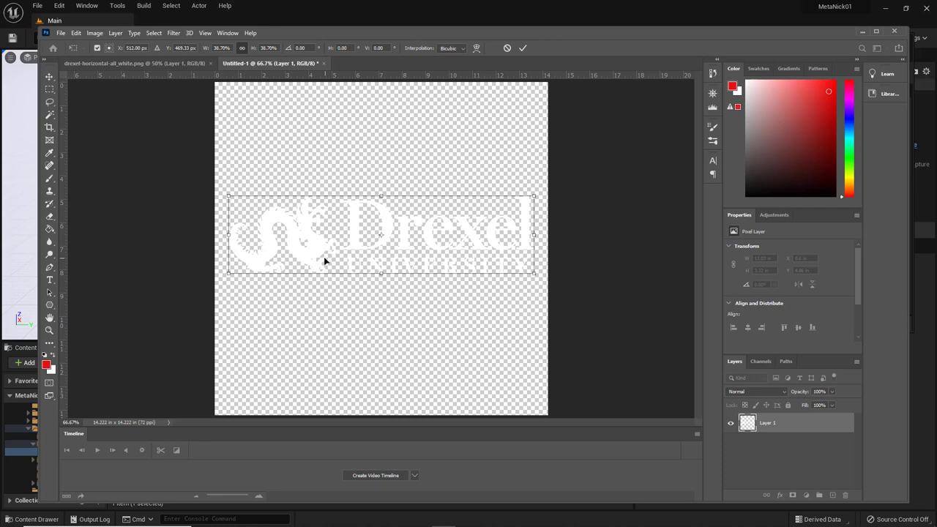
mouse_move(299, 255)
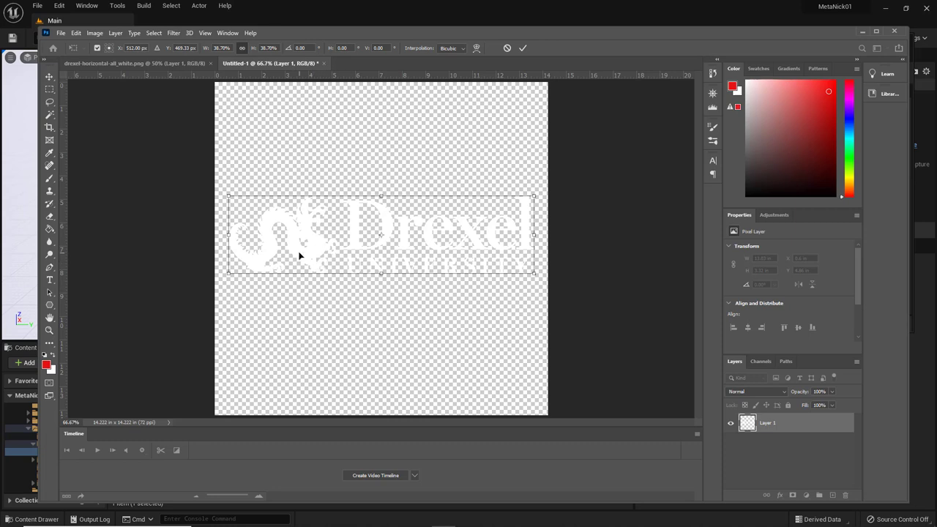
mouse_move(307, 260)
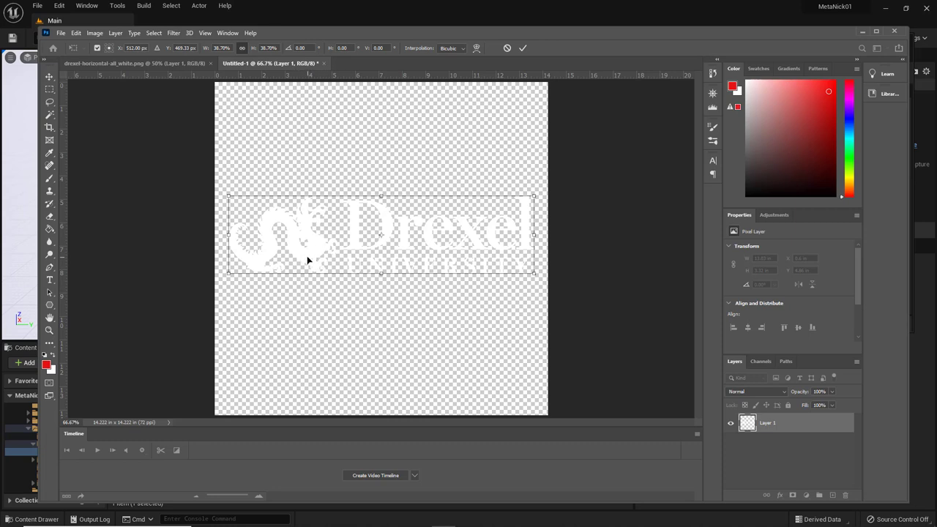
mouse_move(321, 257)
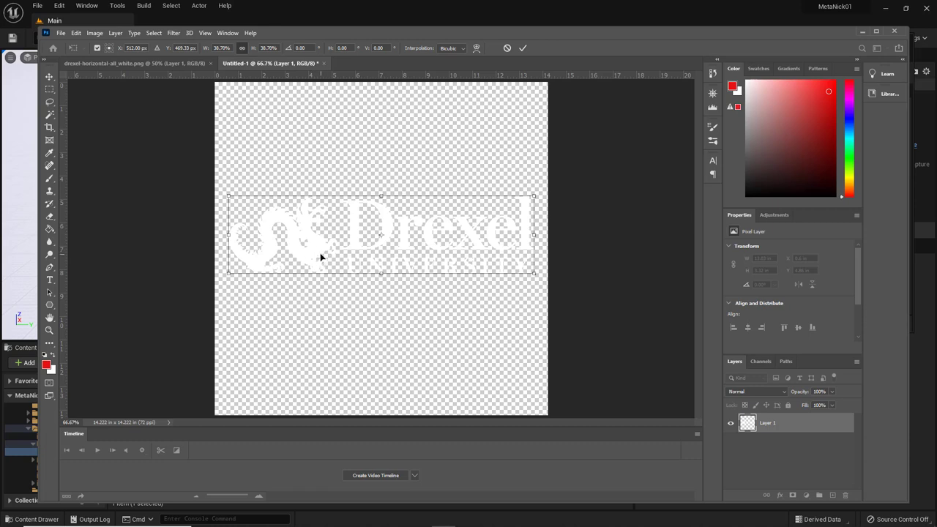
mouse_move(361, 242)
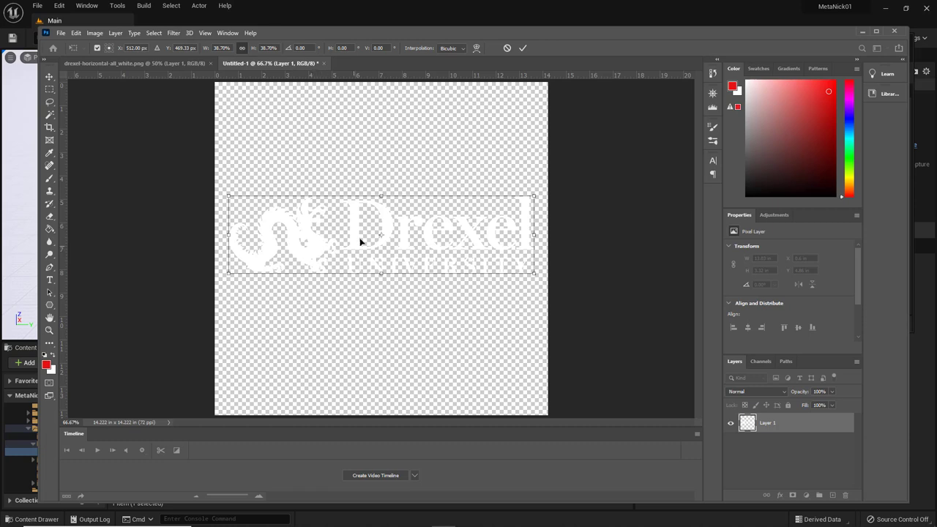
mouse_move(311, 244)
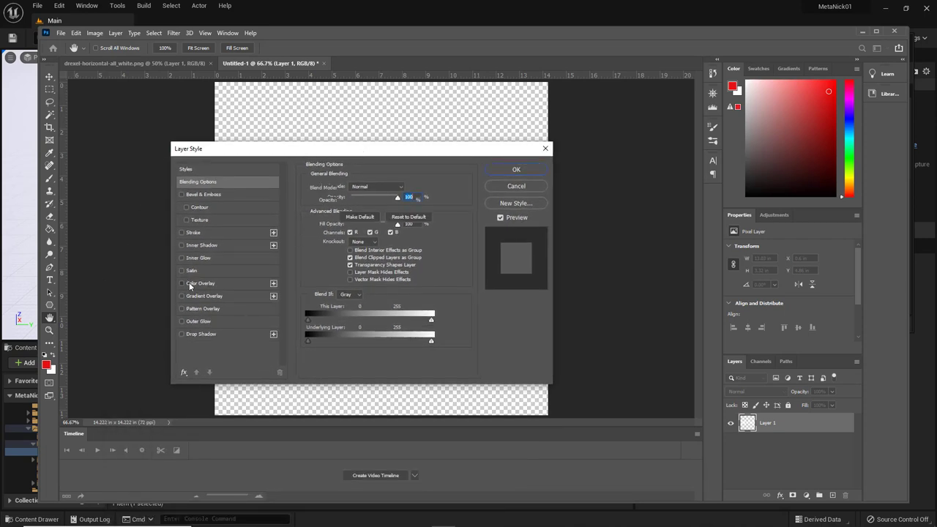
Apply a red (#ff0000) Color Overlay layer style to the logo
left_click(181, 283)
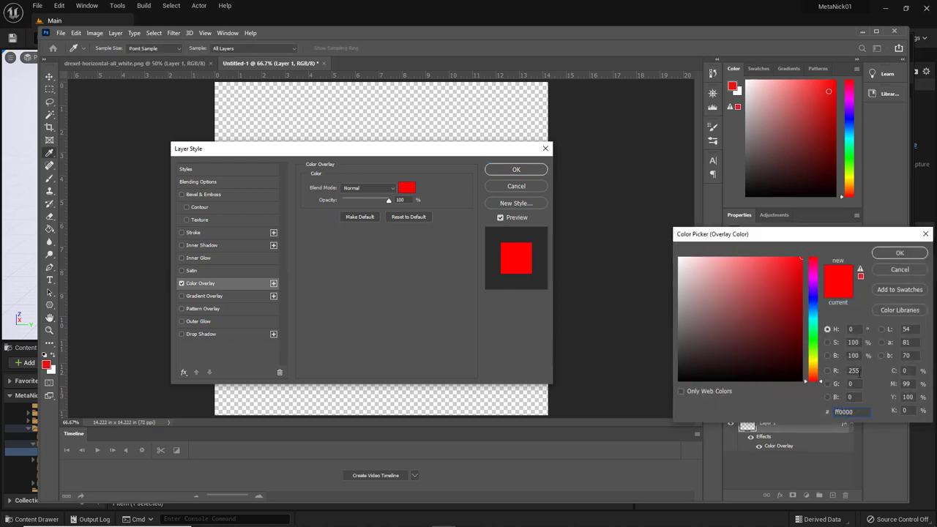
mouse_move(857, 394)
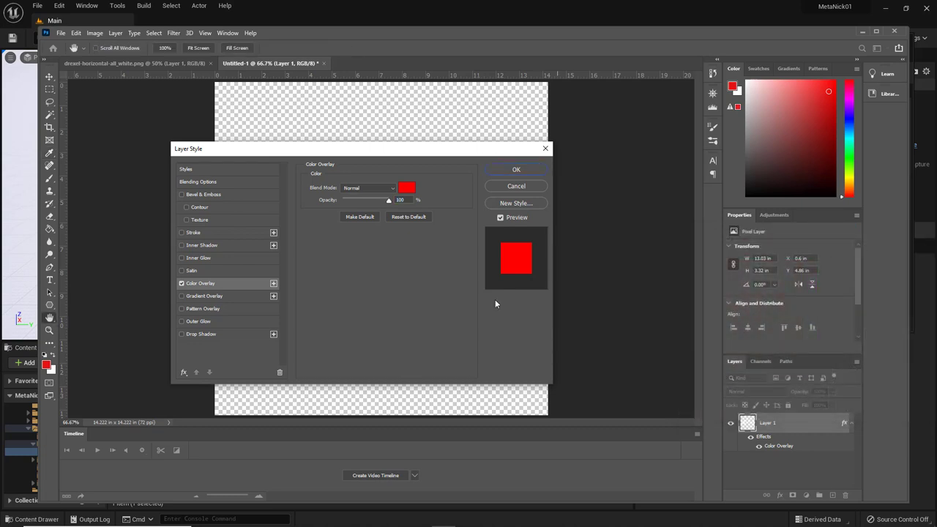
mouse_move(526, 176)
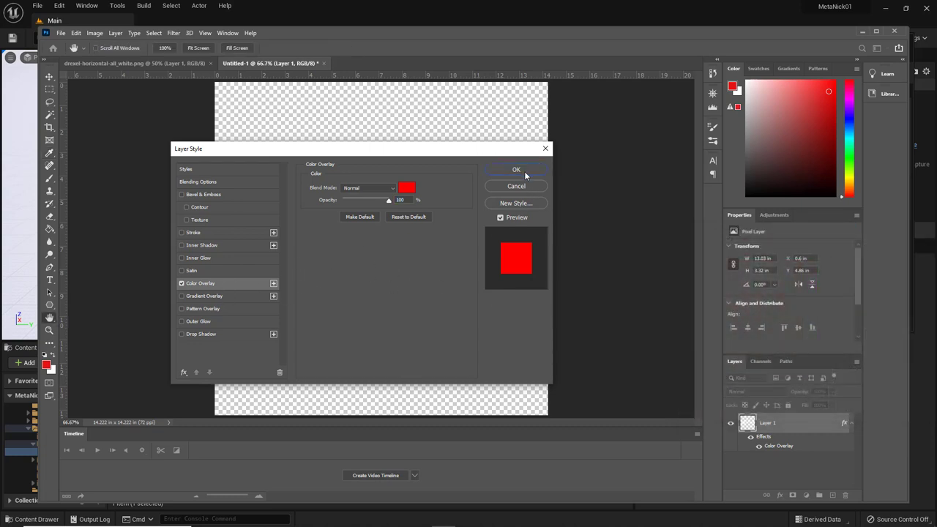
left_click(516, 169)
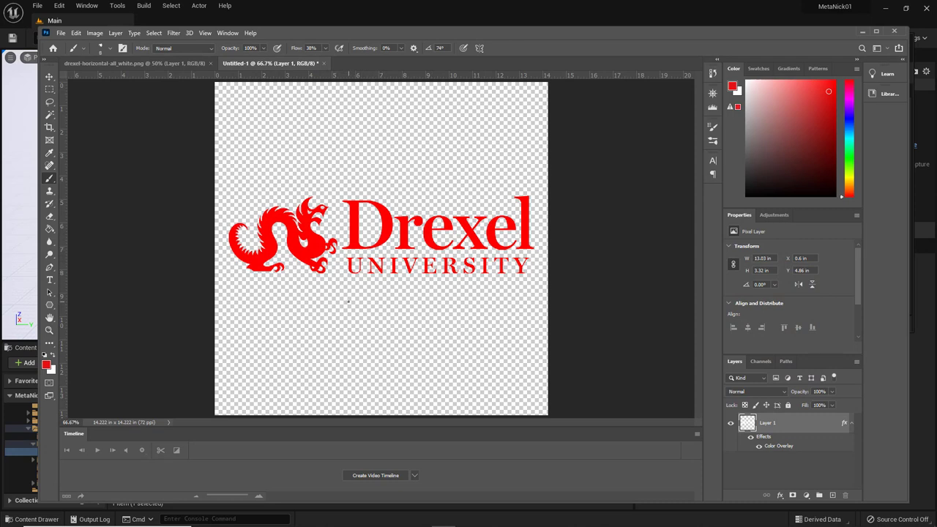
Export the canvas with Export As, saving it as DrexelLogo.png in Downloads
left_click(61, 33)
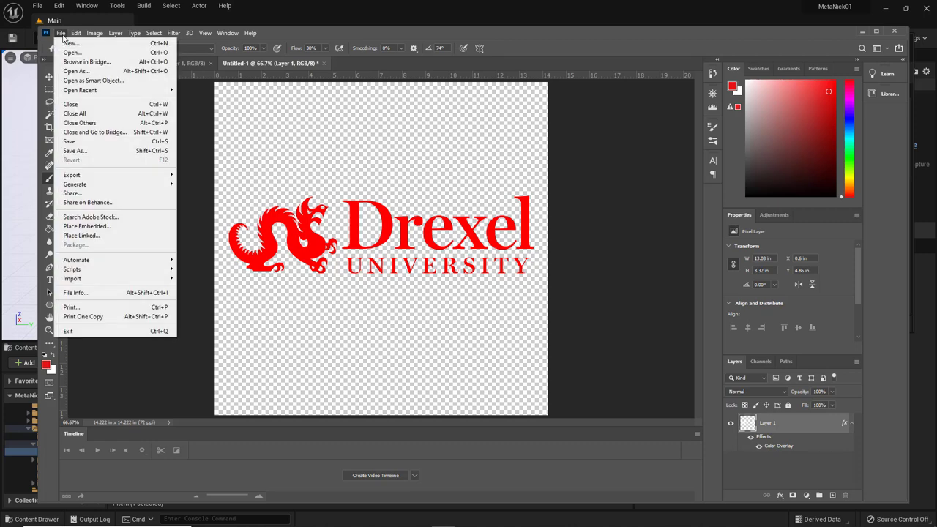
mouse_move(72, 175)
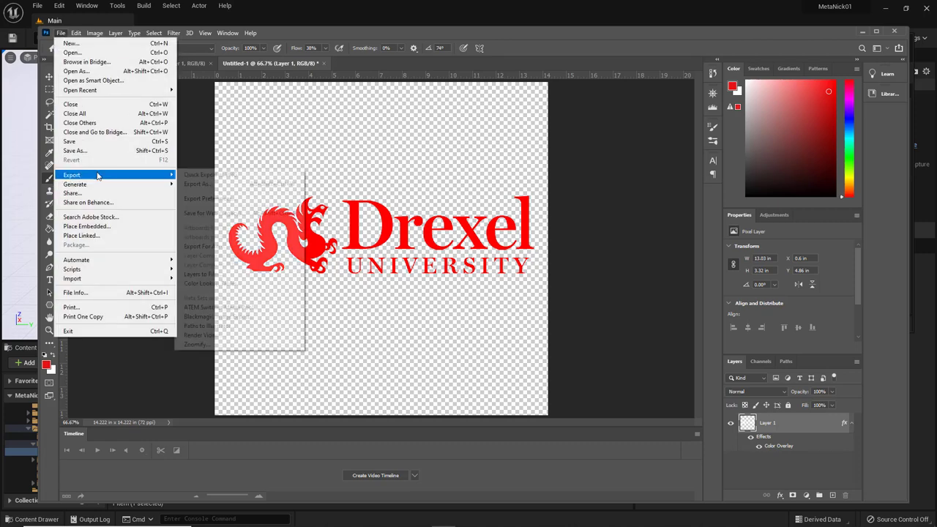
left_click(75, 150)
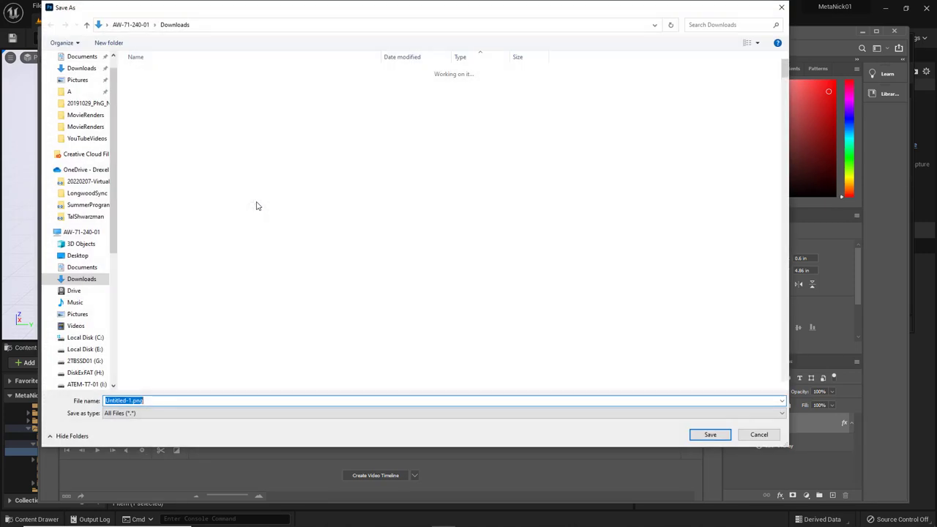
left_click(158, 95)
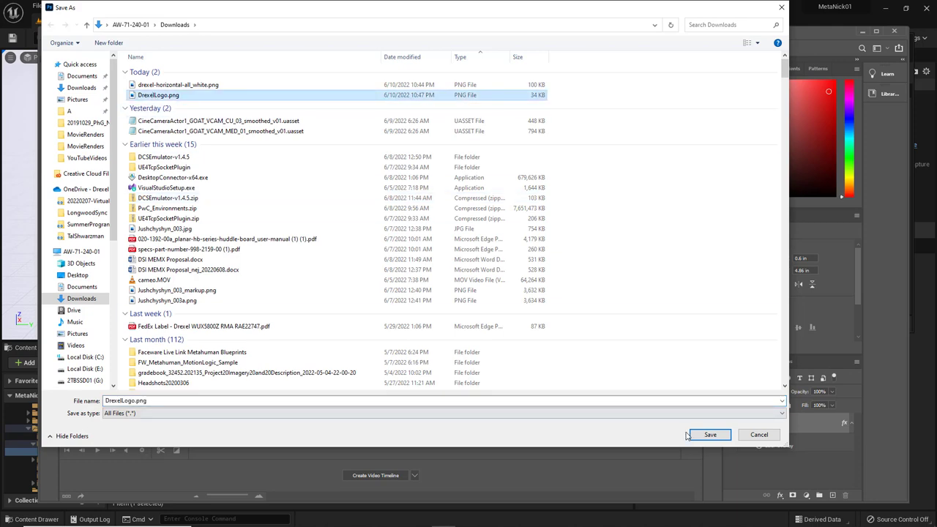
left_click(710, 434)
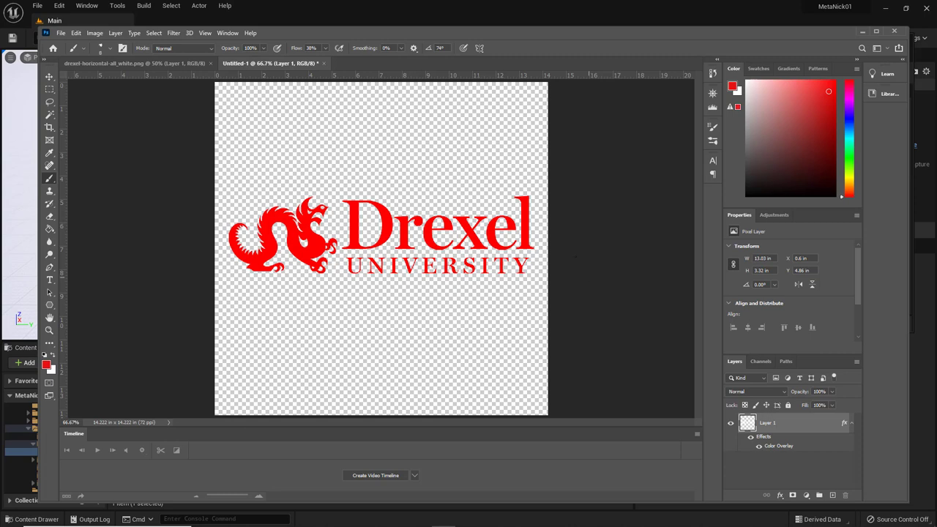
Import DrexelLogo.png into the Graphics folder from Unreal and open the DrexelLogo texture
key("alt+tab")
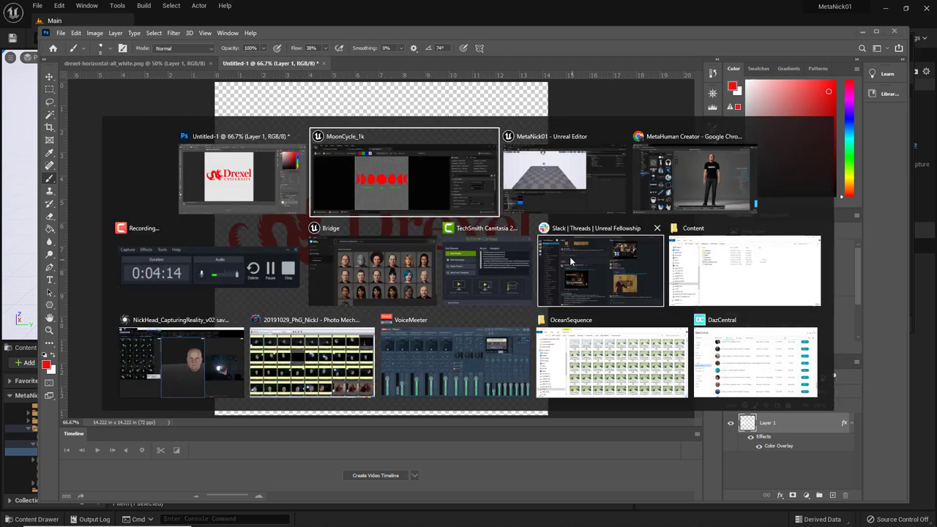
left_click(404, 176)
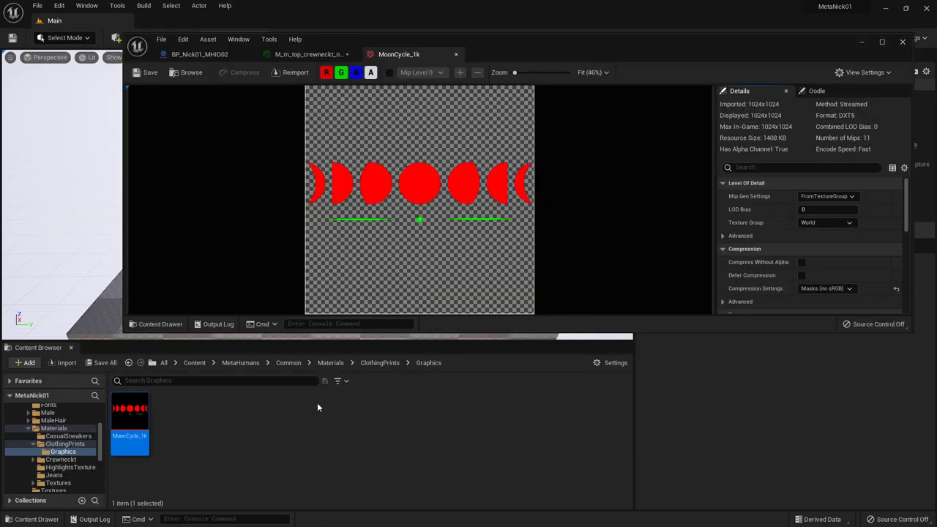
mouse_move(227, 431)
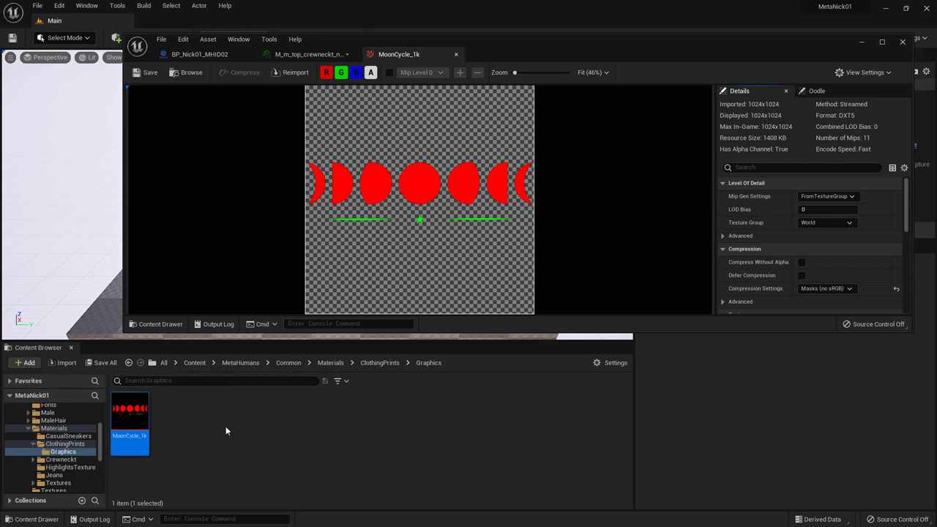
right_click(227, 431)
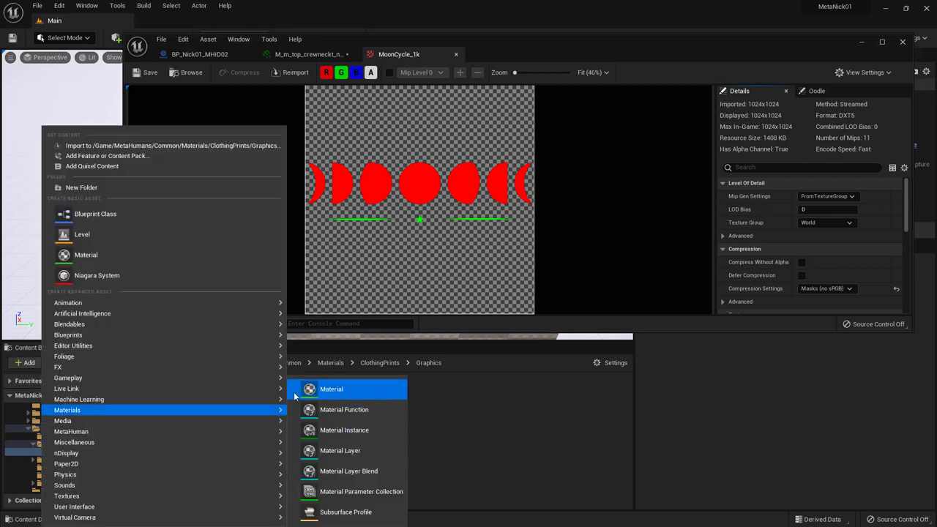
mouse_move(114, 146)
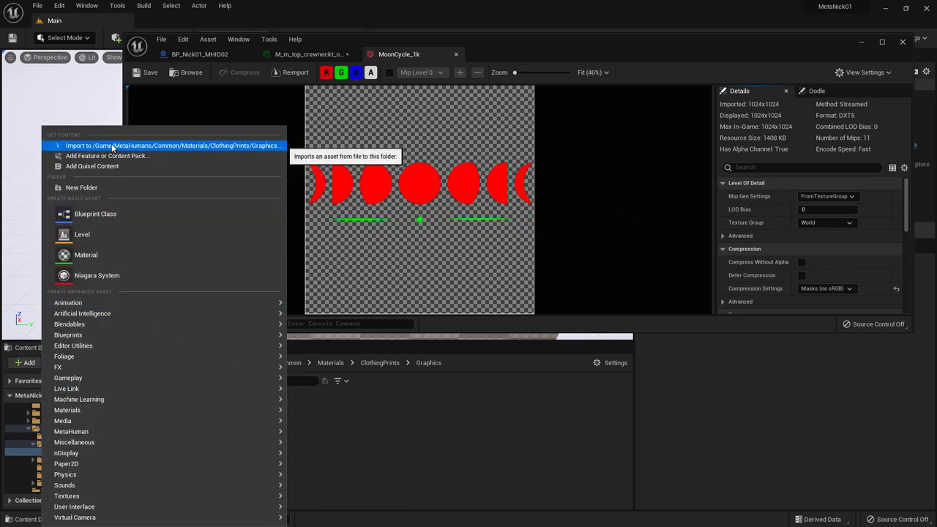
left_click(174, 146)
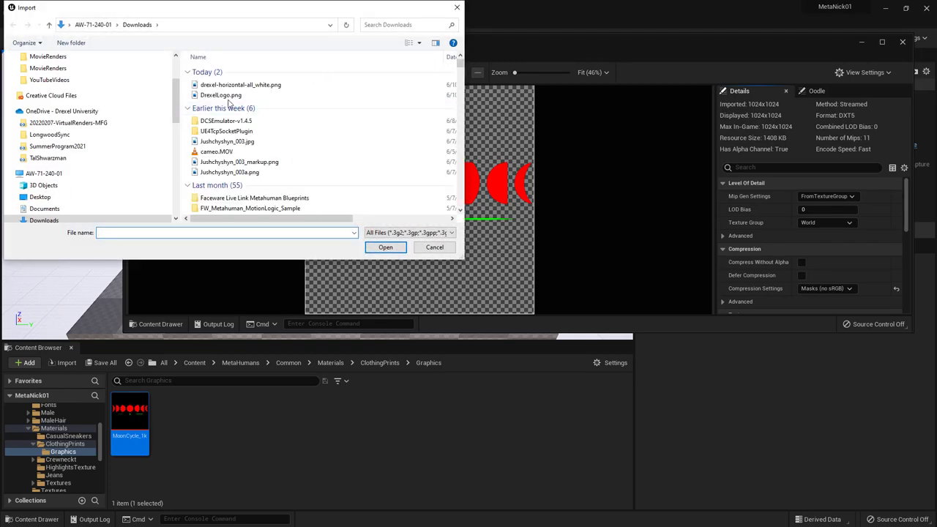
left_click(221, 95)
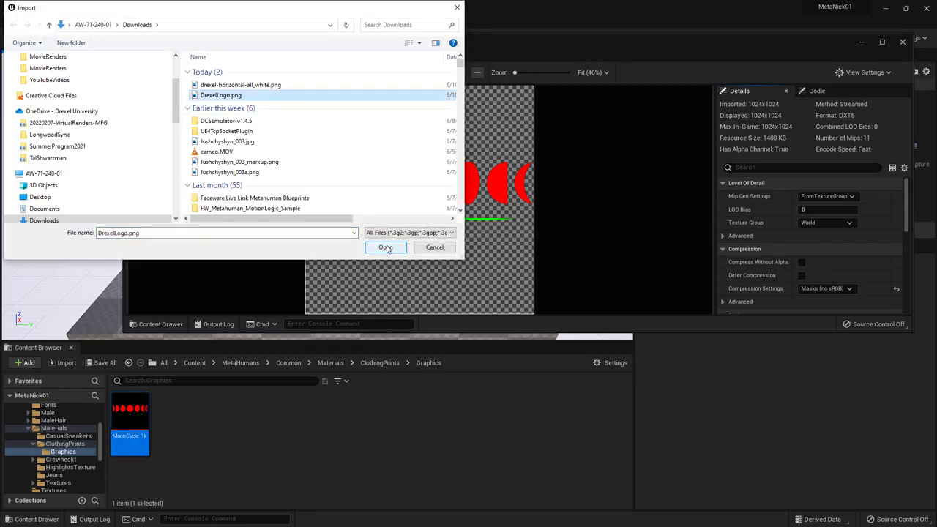
left_click(387, 247)
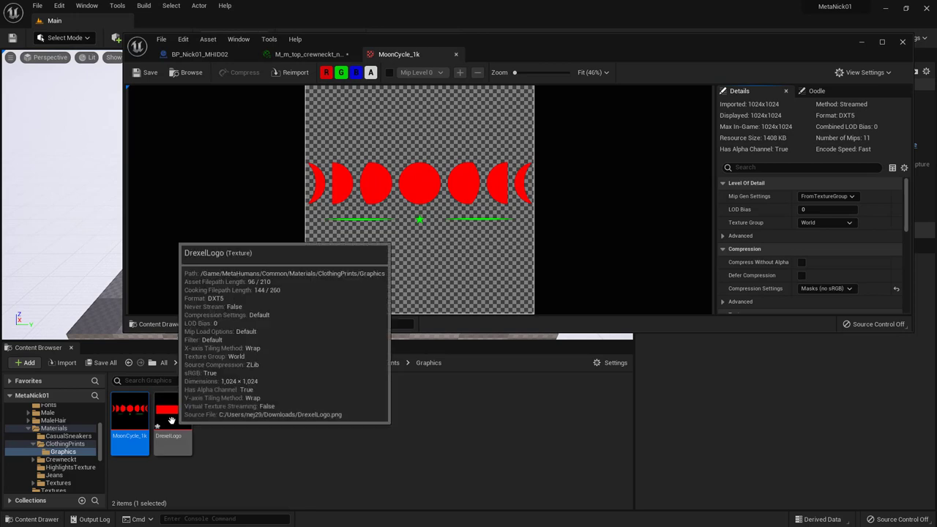
left_click(172, 443)
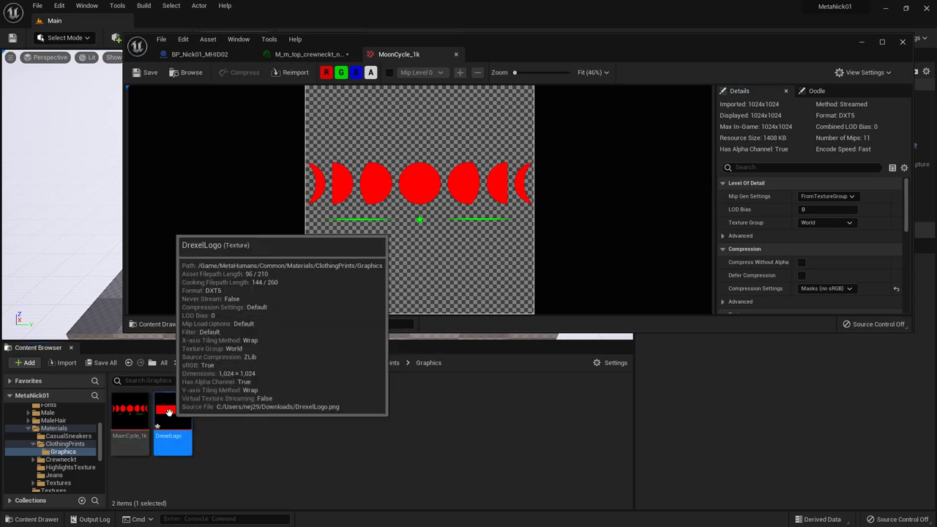
double_click(173, 410)
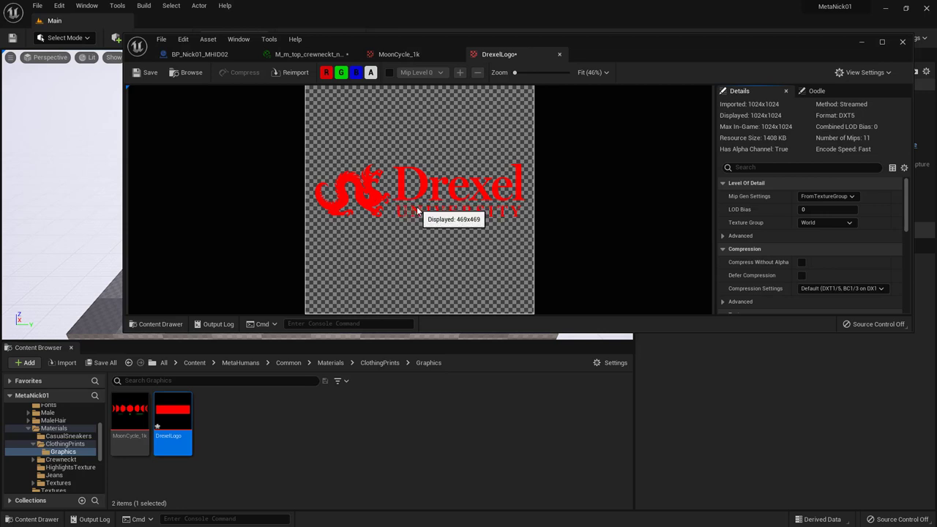
mouse_move(288, 448)
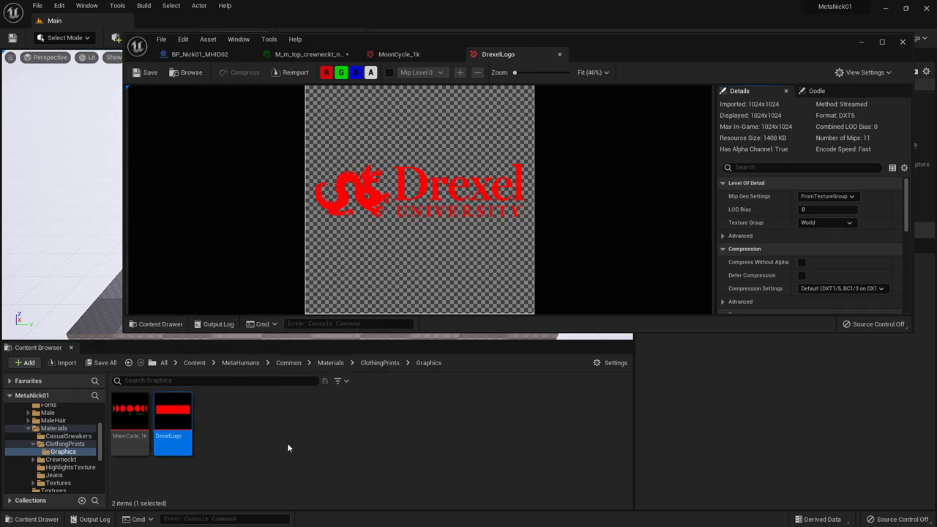
mouse_move(440, 205)
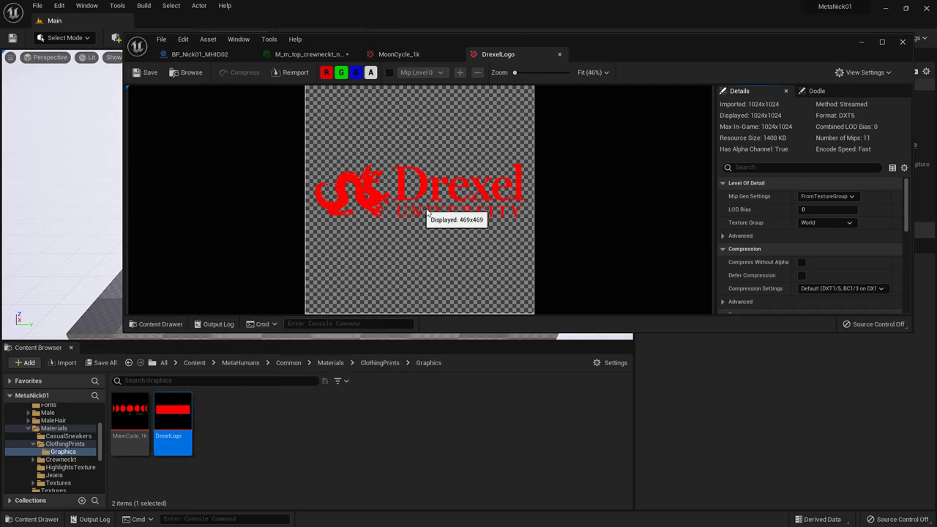
mouse_move(418, 233)
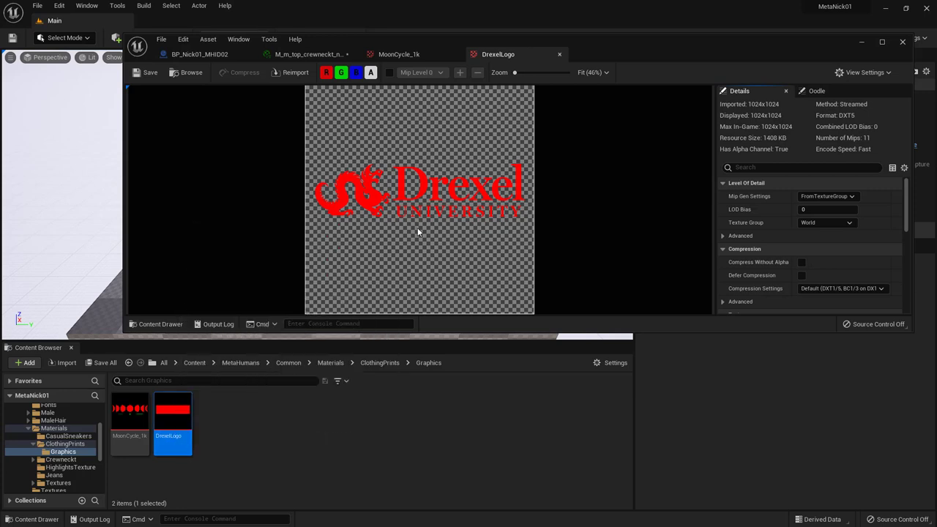
mouse_move(304, 54)
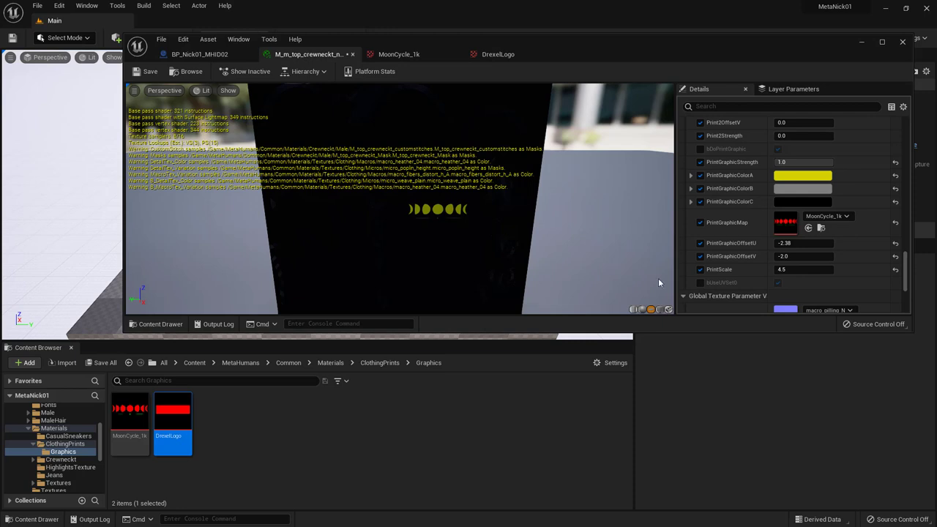
Set the crewneck material's PrintGraphicMap to DrexelLogo, save, and view the shirt in the blueprint
left_click(848, 216)
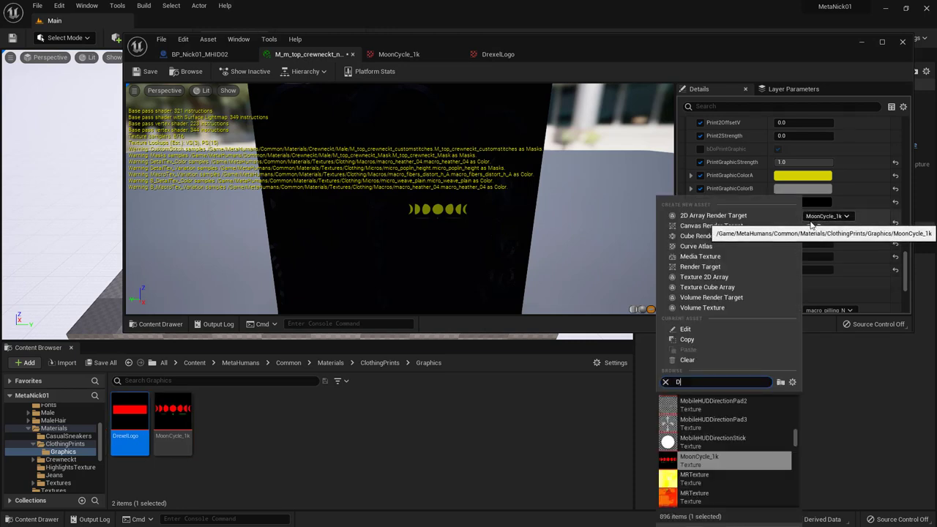
type("Drex")
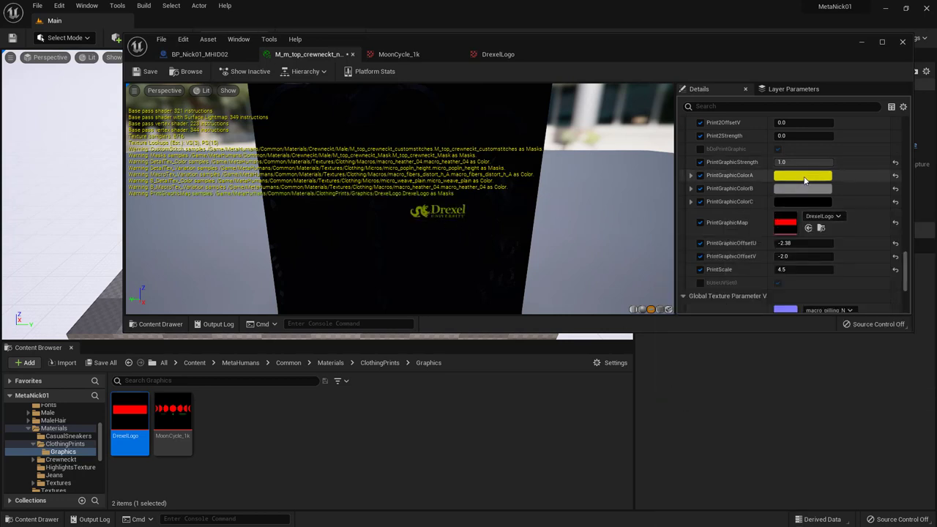
mouse_move(616, 204)
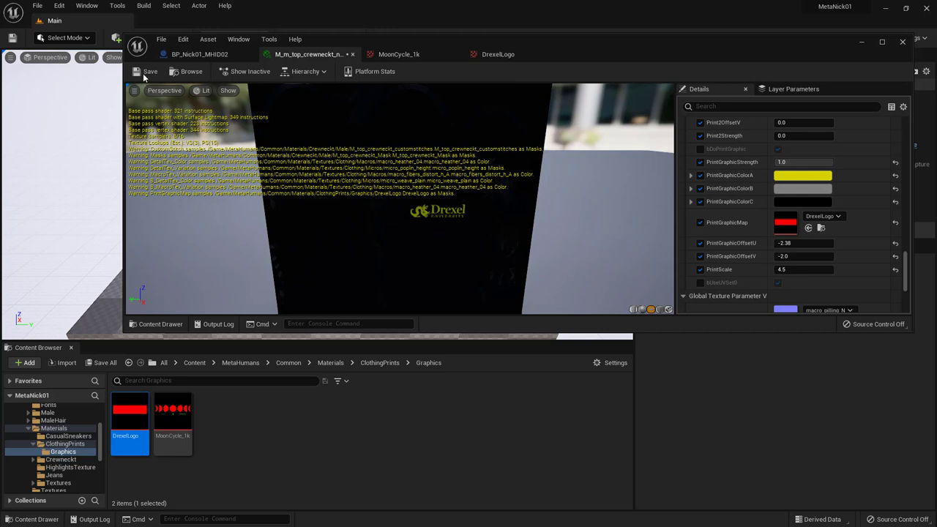
left_click(149, 71)
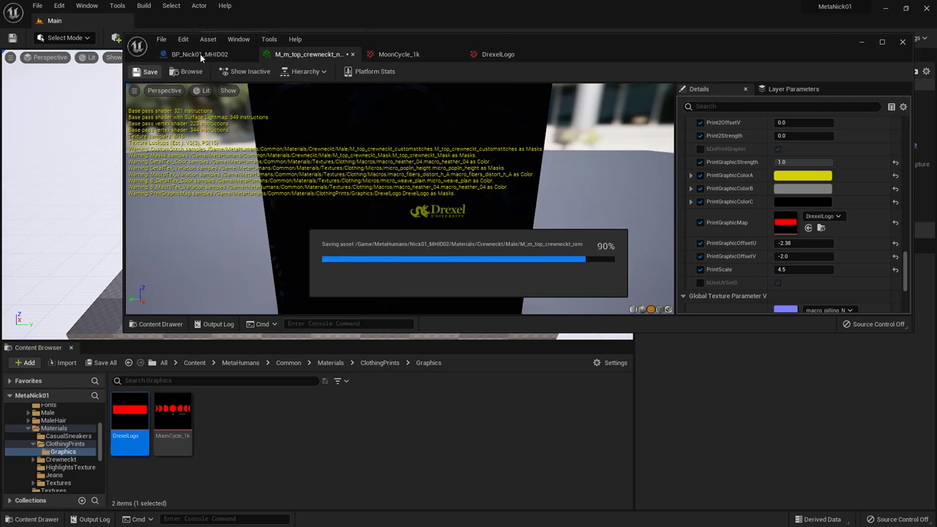
left_click(199, 54)
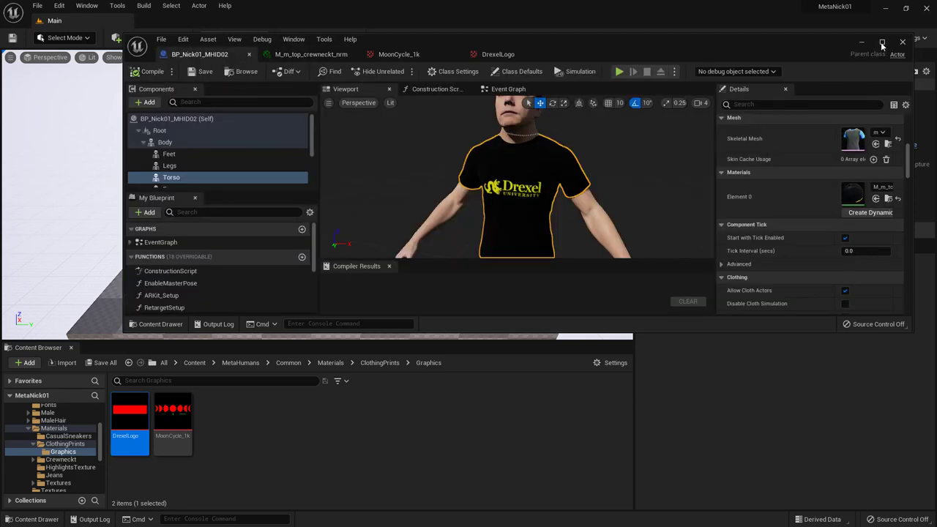